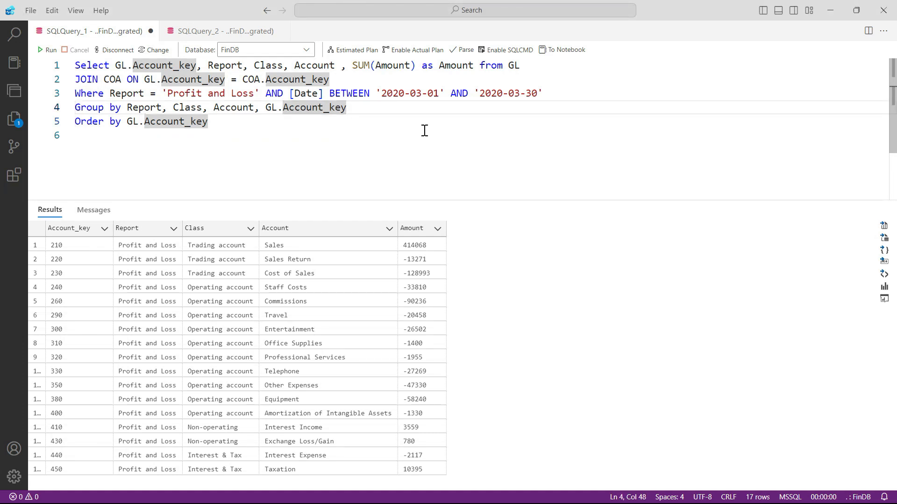
mouse_move(474, 145)
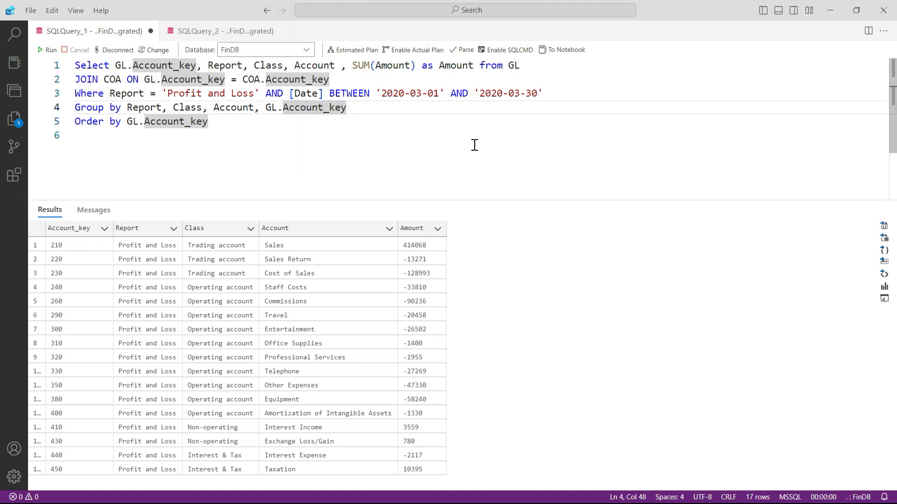
mouse_move(423, 228)
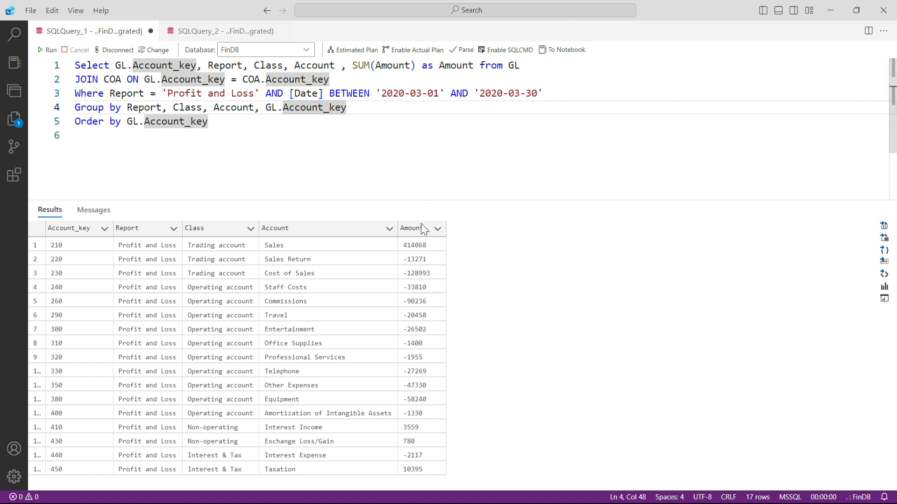
mouse_move(437, 460)
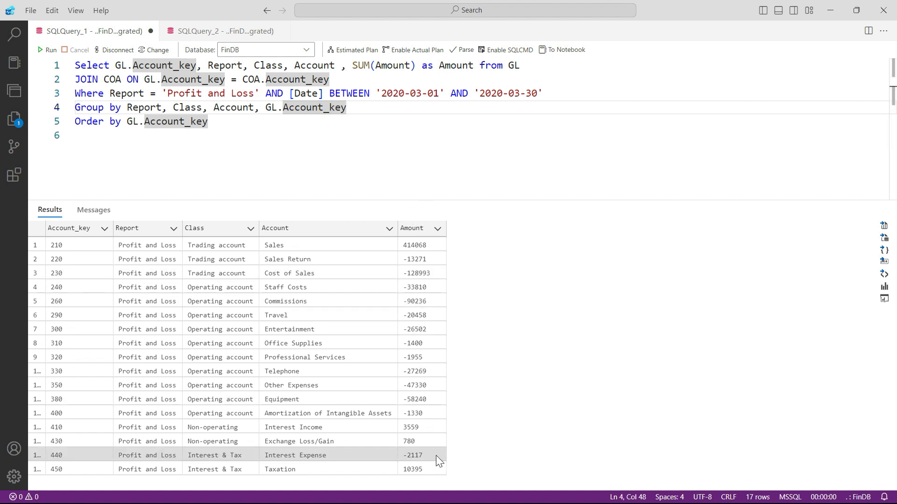
mouse_move(458, 323)
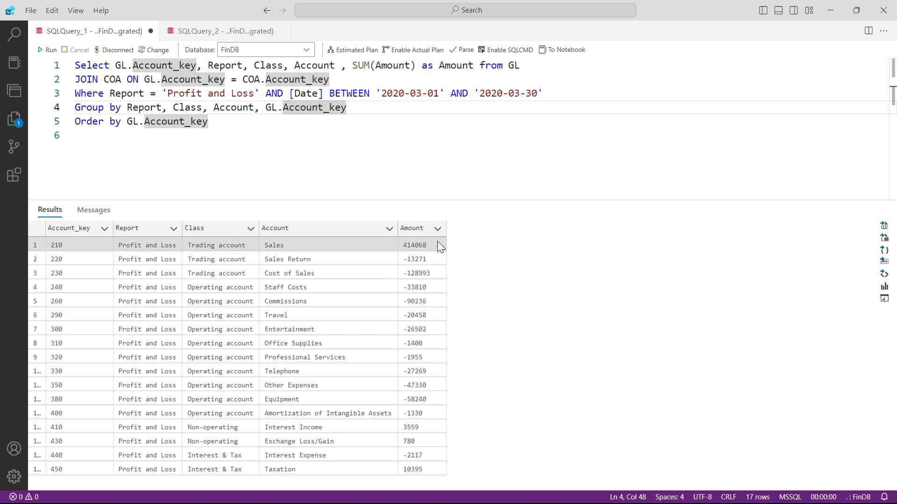
mouse_move(541, 253)
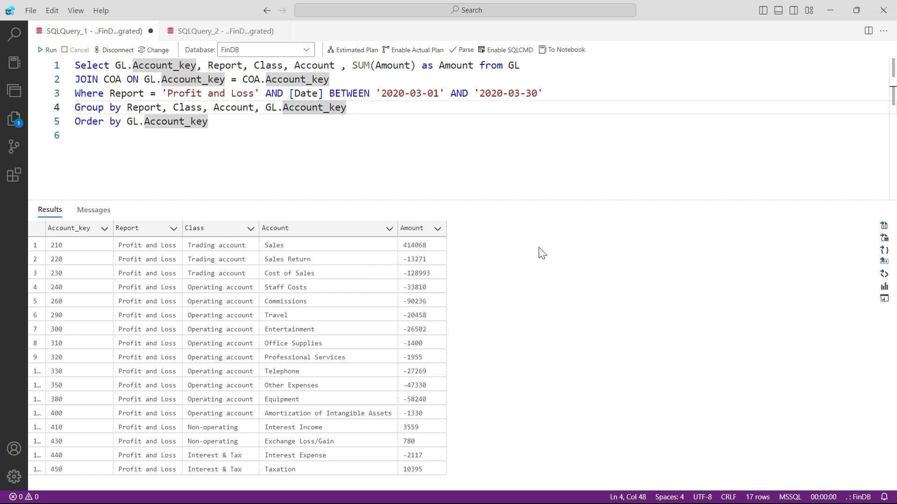
mouse_move(405, 154)
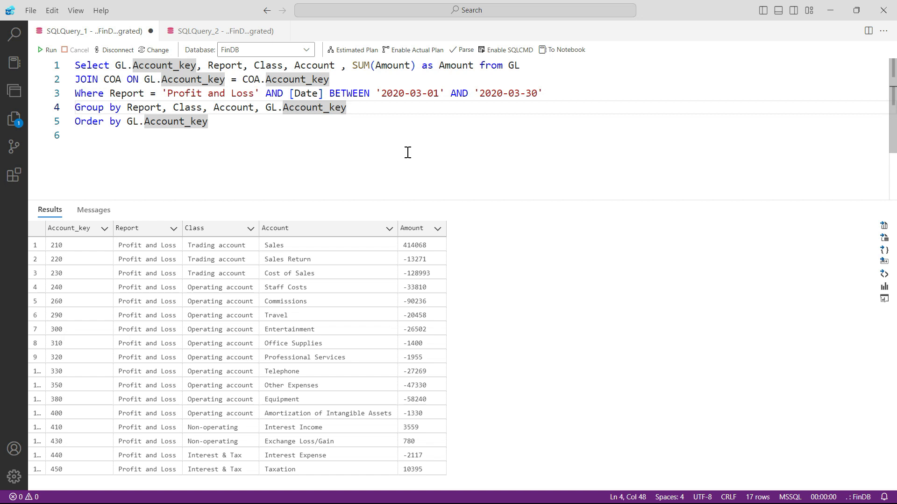
mouse_move(372, 146)
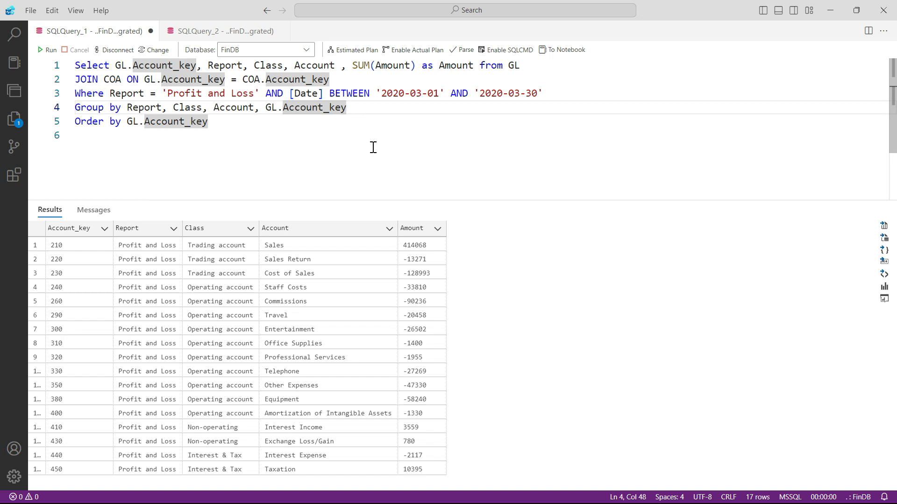
mouse_move(384, 209)
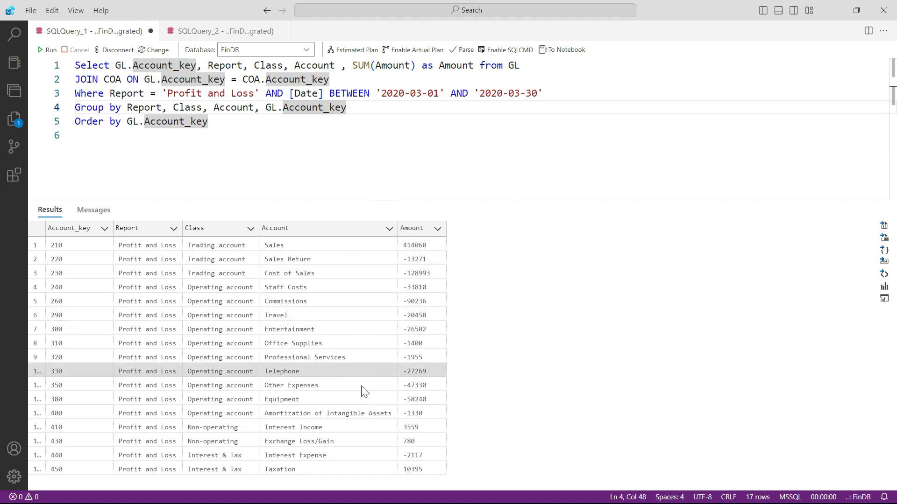
mouse_move(452, 116)
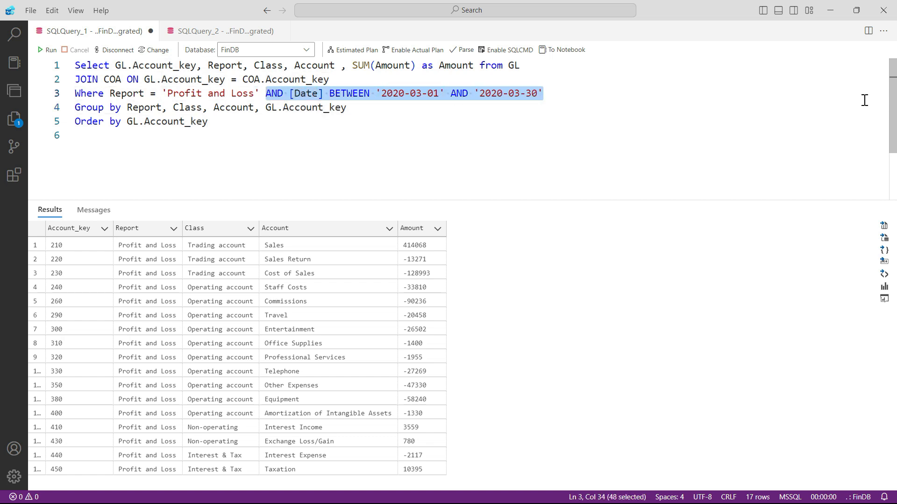
Delete the March 2020 date condition and rerun for all-time P&L totals (21 rows)
key(Delete)
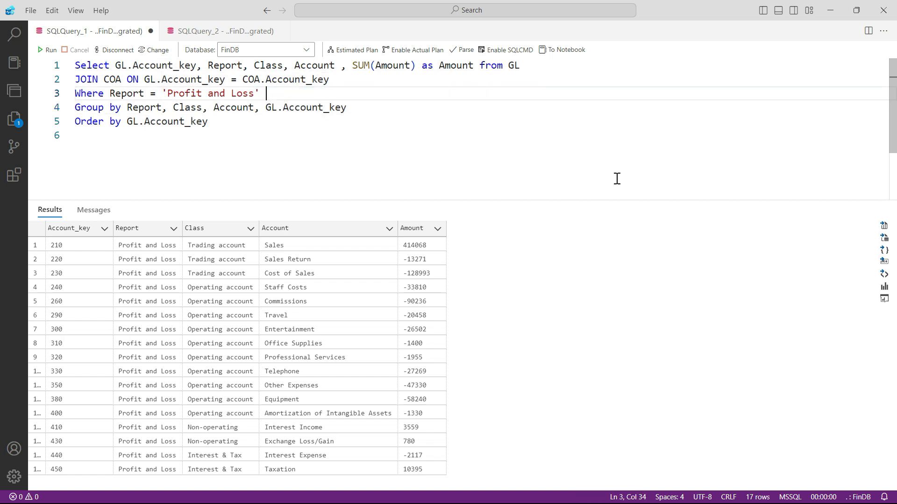
click(47, 50)
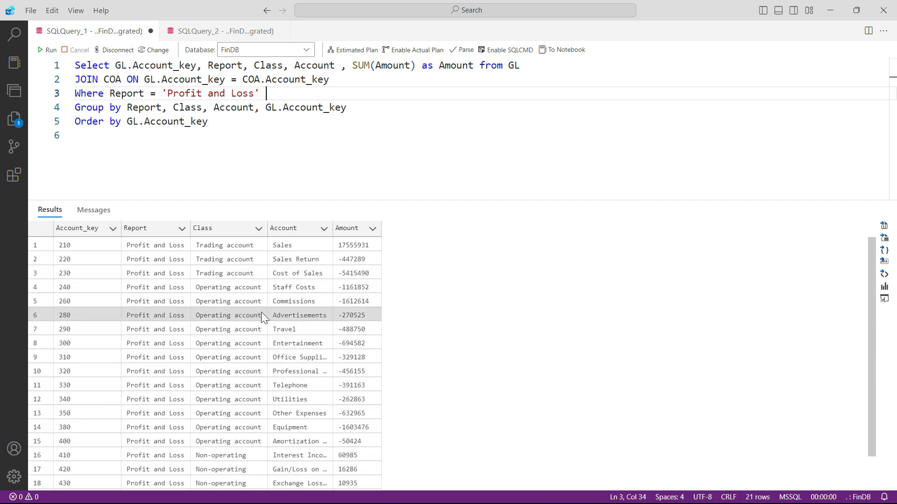
mouse_move(159, 236)
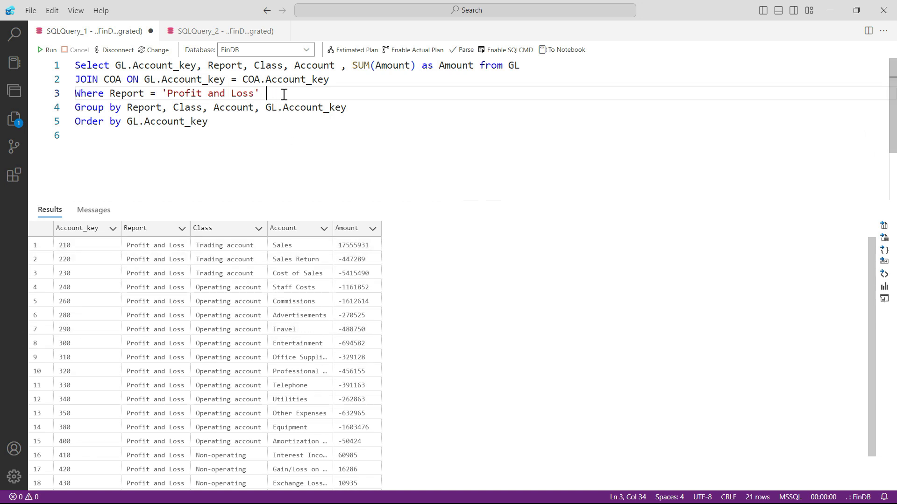
mouse_move(343, 65)
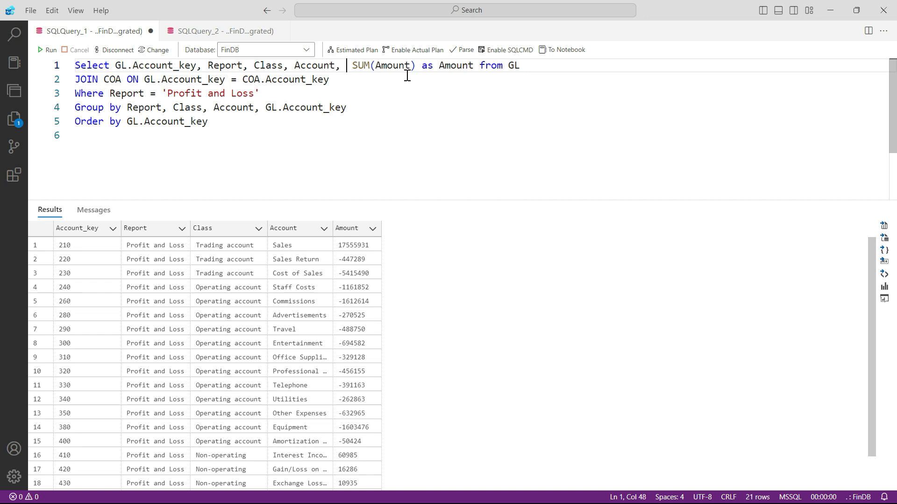
Add YEAR(Date) after Account in the Select and Group by lists and run, giving 63 yearly rows
text(Year,)
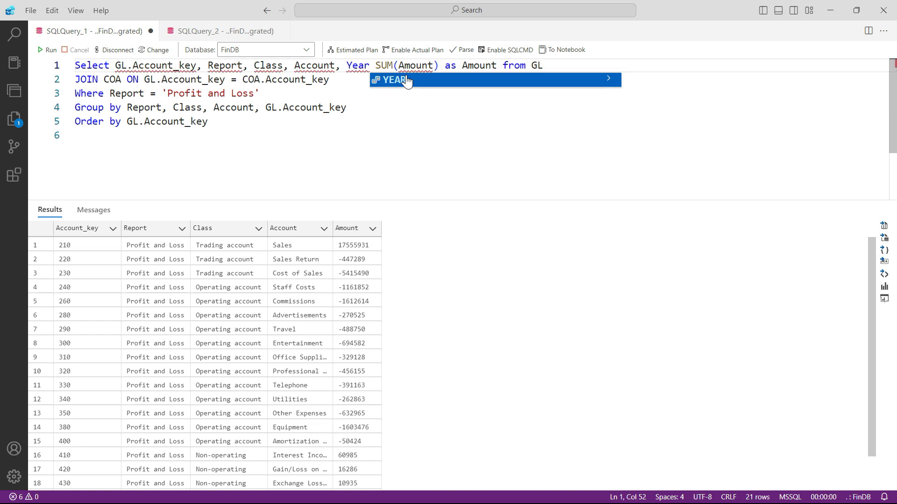
text((Date),)
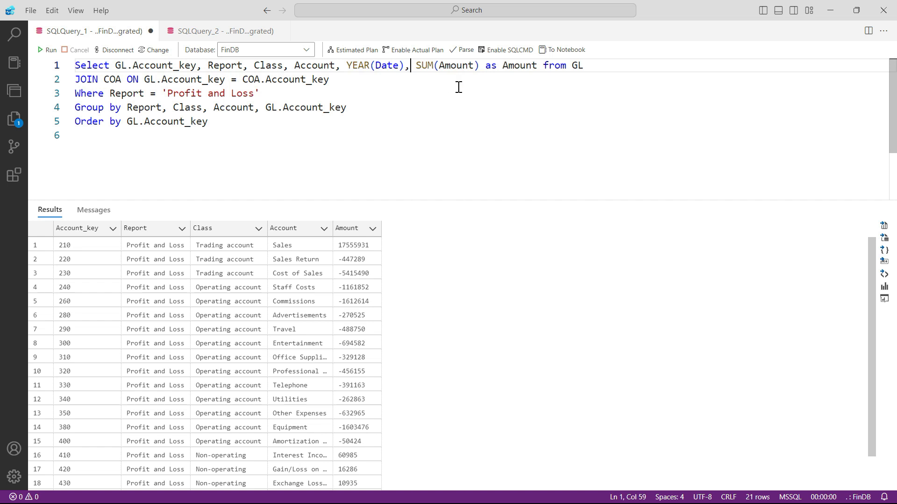
mouse_move(376, 115)
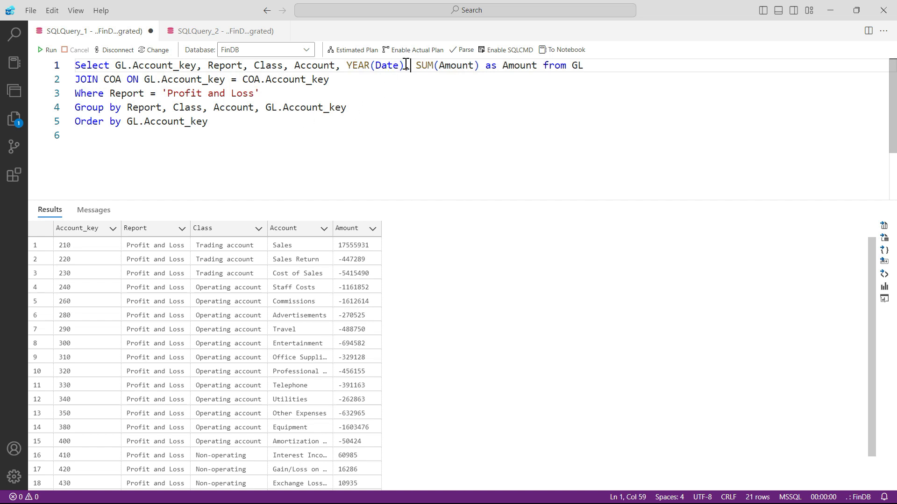
double_click(374, 66)
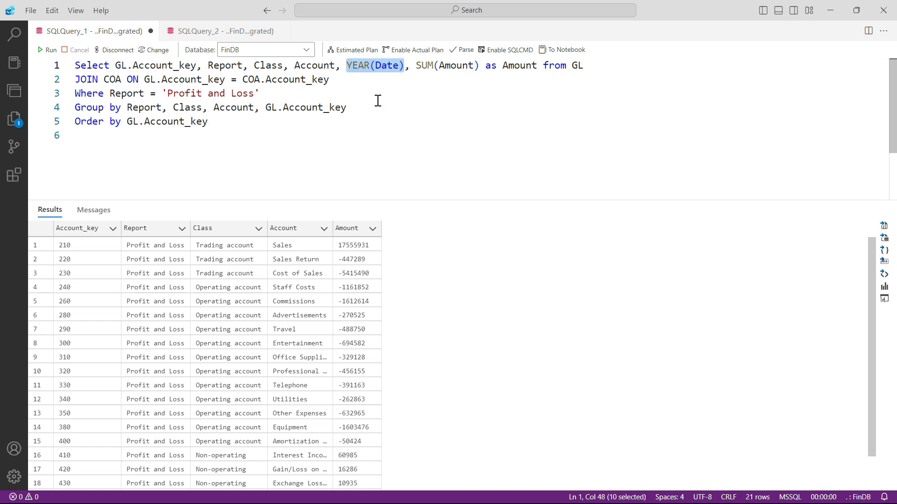
click(228, 107)
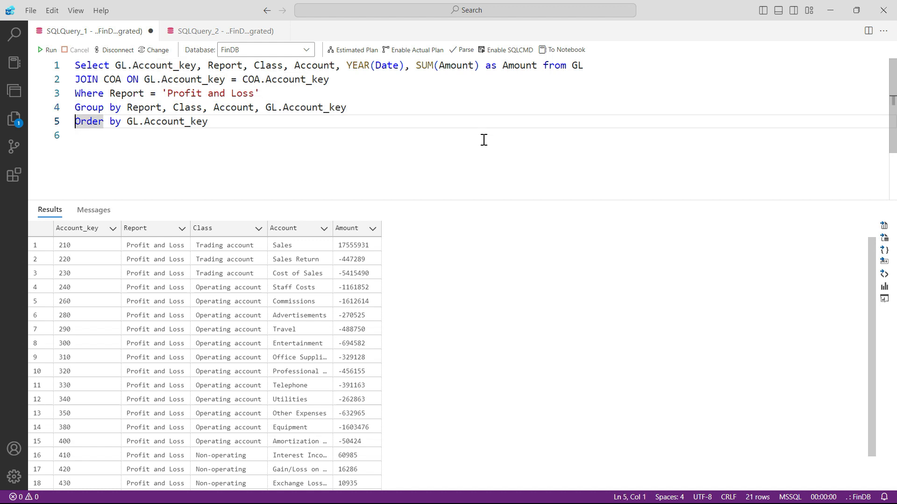
click(345, 107)
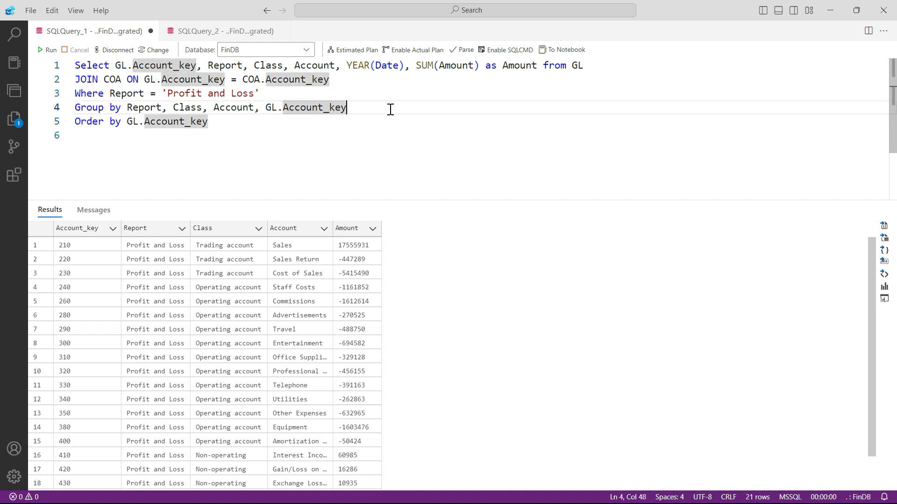
text(, year)
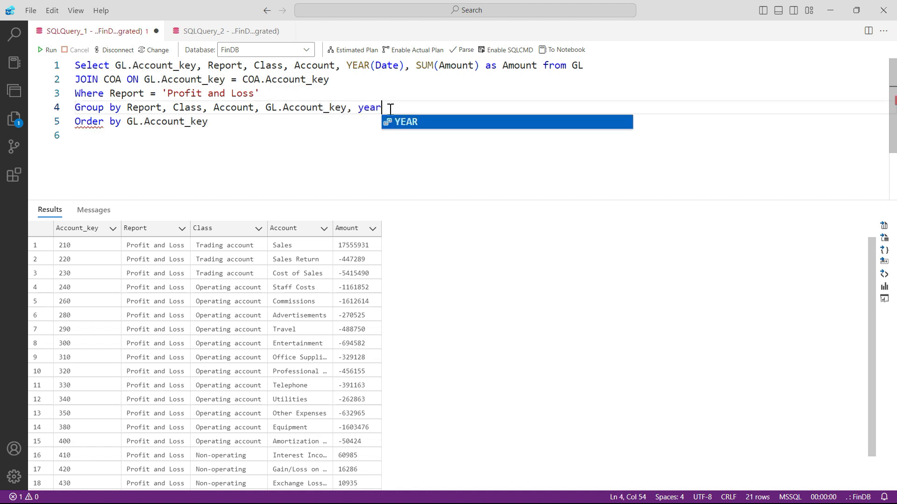
text((D)
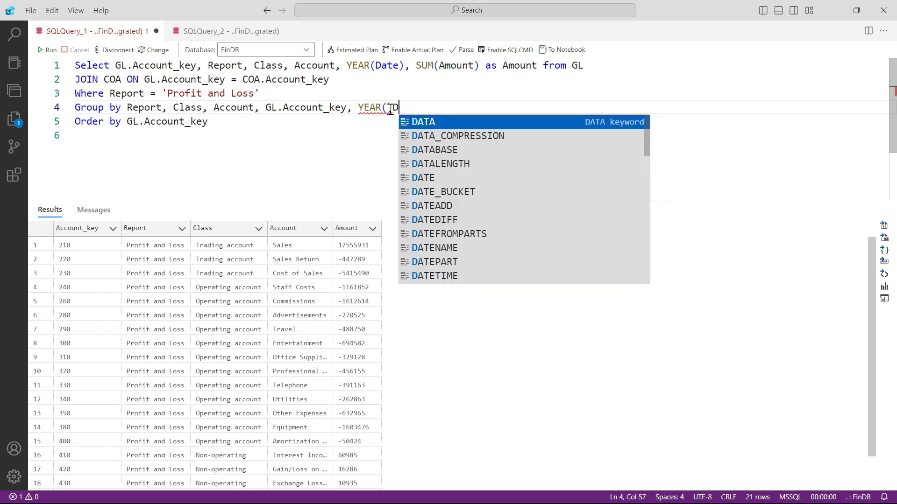
text(ate))
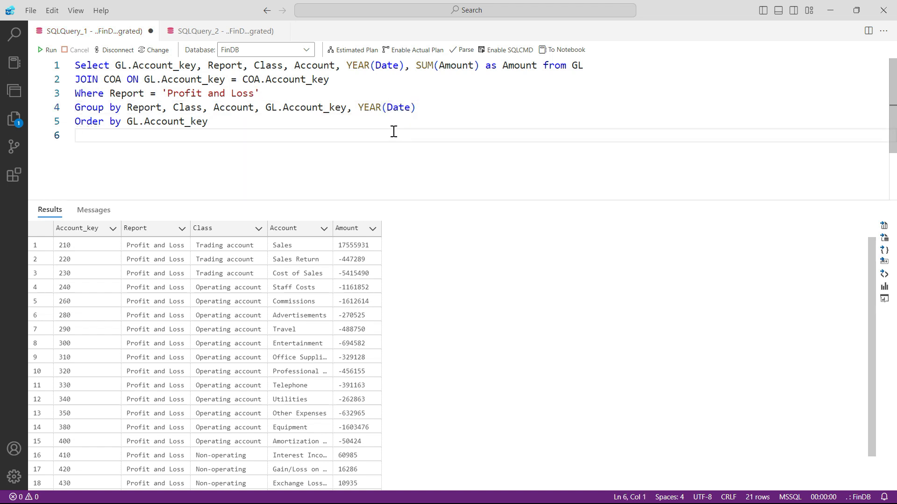
click(47, 50)
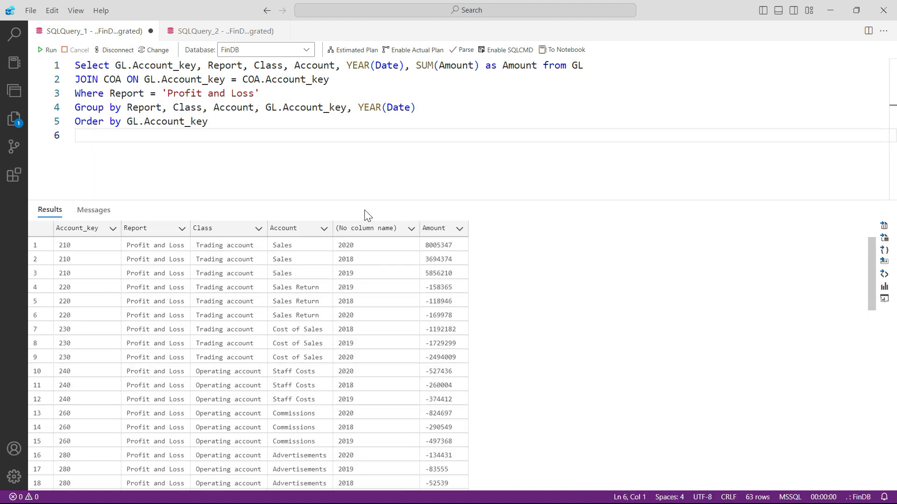
mouse_move(370, 224)
text( as YEAR)
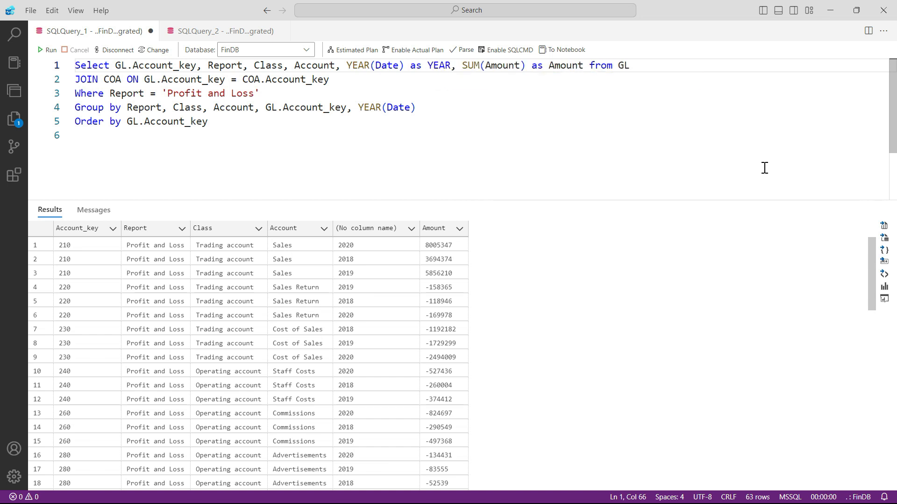
Alias YEAR(Date) as Year and move to the query start to add blank lines above
text(Year)
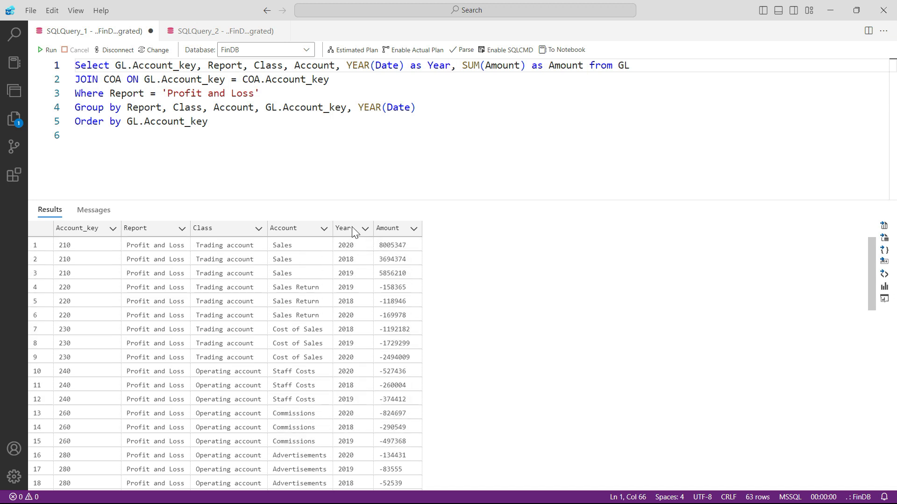
mouse_move(397, 159)
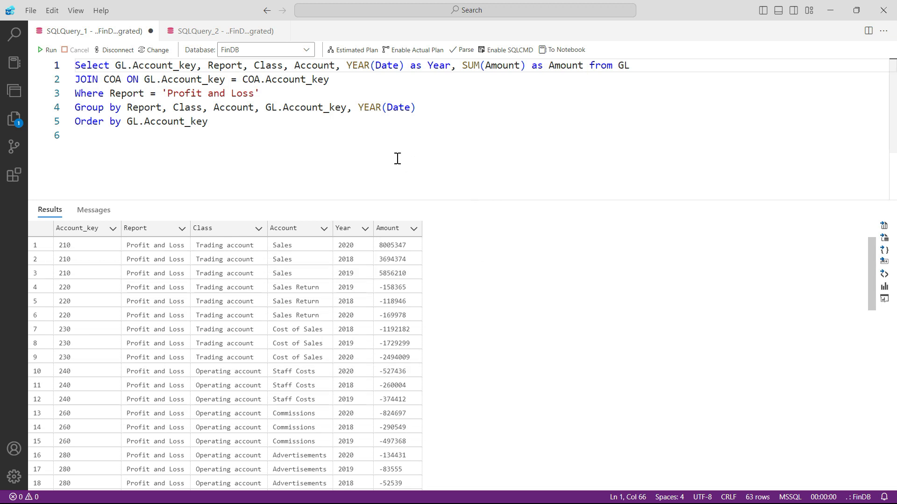
click(80, 66)
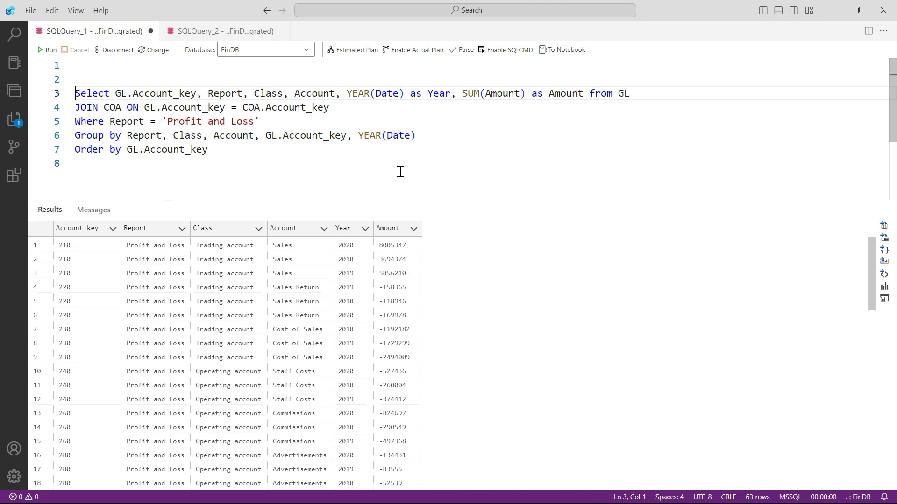
Write an outer SELECT Report, Class, Account, [2018], [2019], [2020] above the query
text(Select)
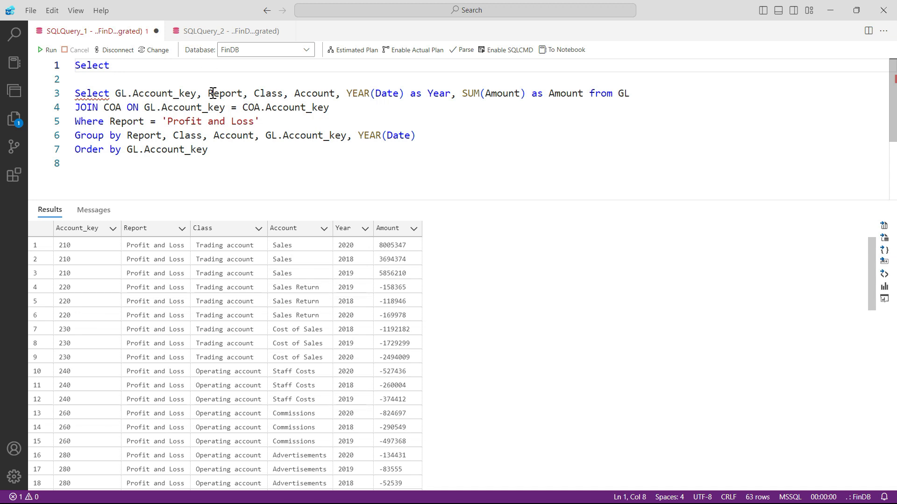
drag(208, 93, 333, 94)
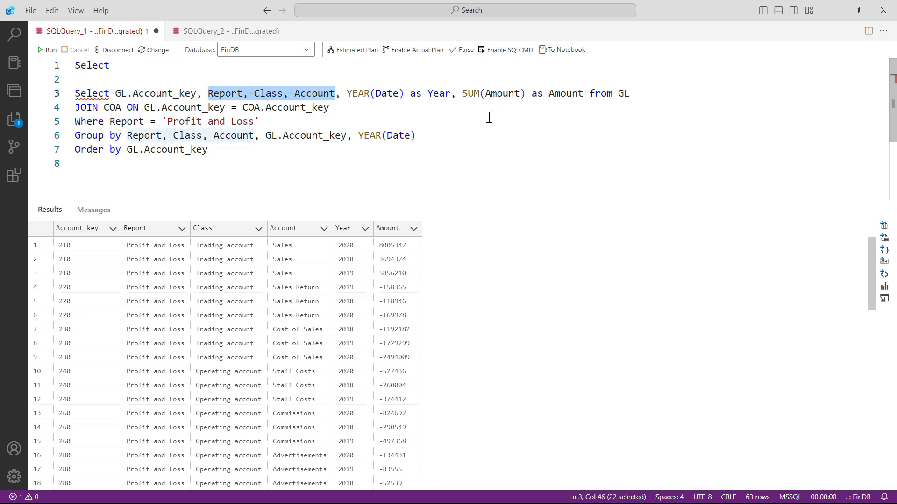
text(Report, Class, Account)
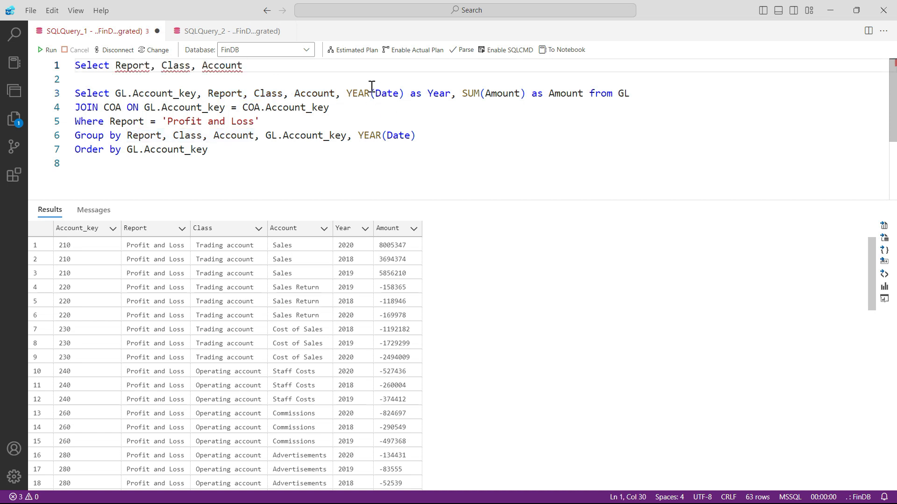
mouse_move(302, 75)
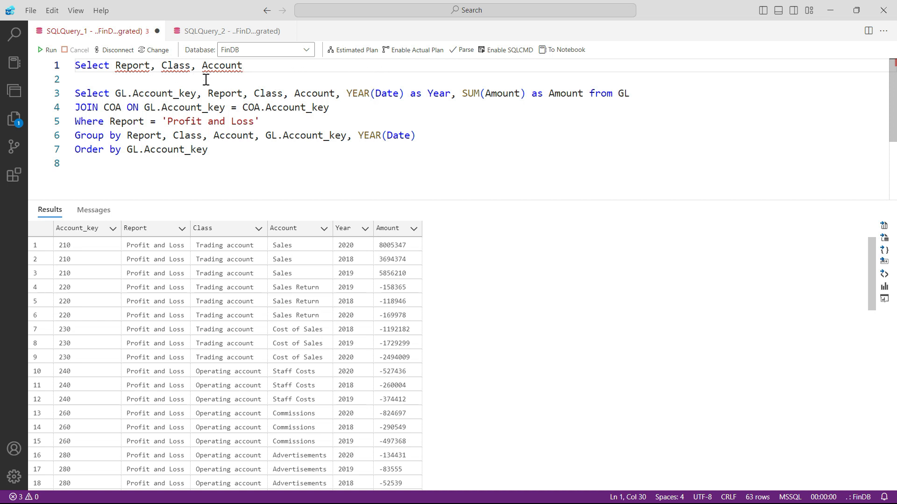
mouse_move(496, 161)
text(,)
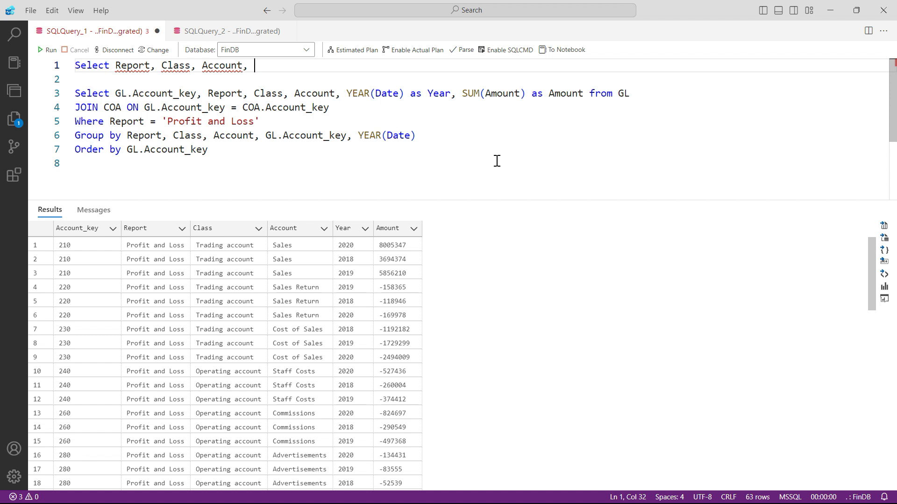
text([2018], [)
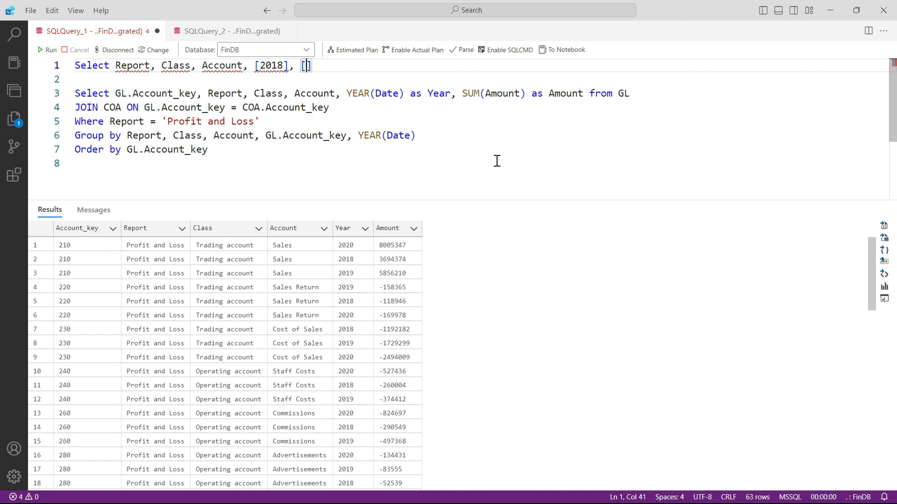
text([2019],)
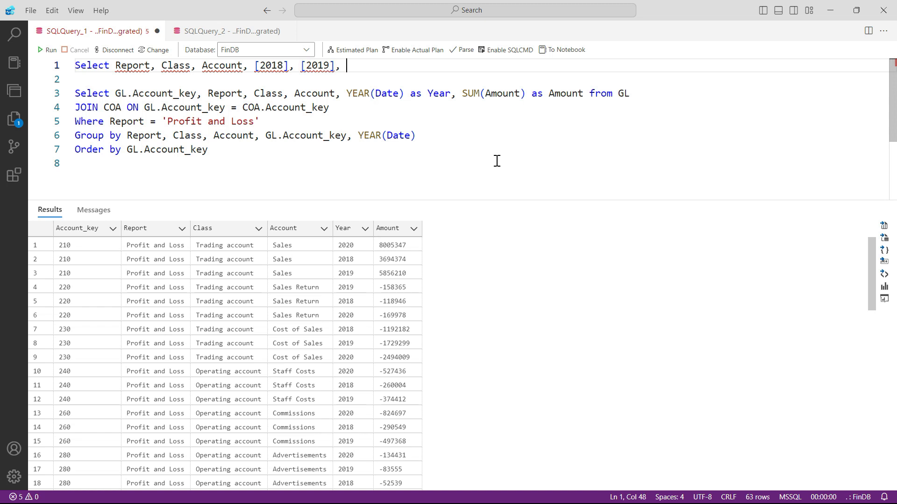
text([2020])
click(479, 78)
text(FROM)
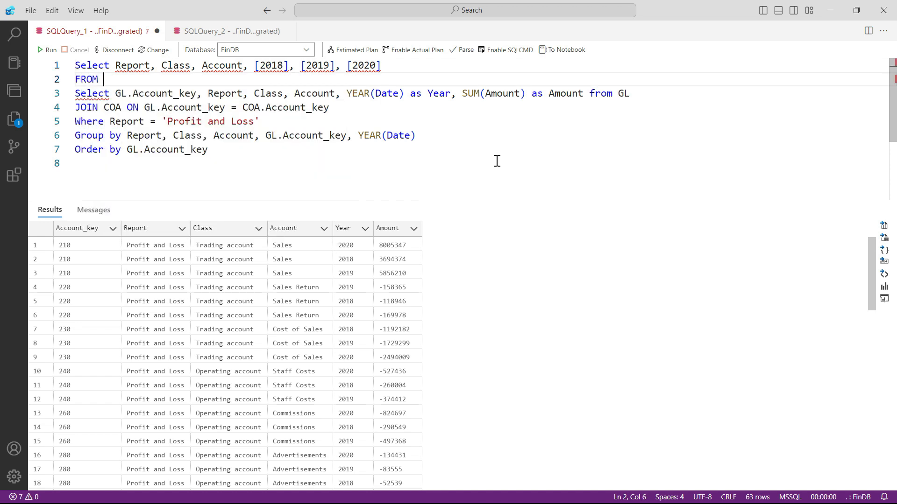
Wrap the grouped query in parentheses as derived table Table1
text(()
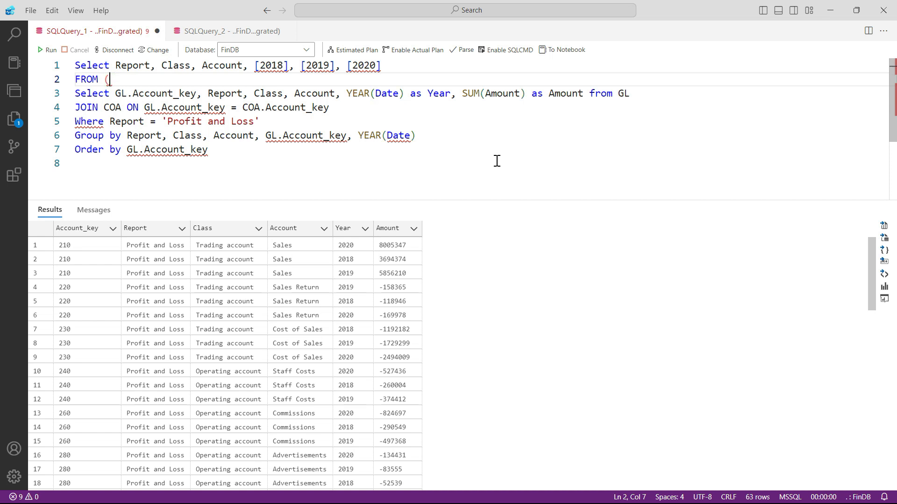
text())
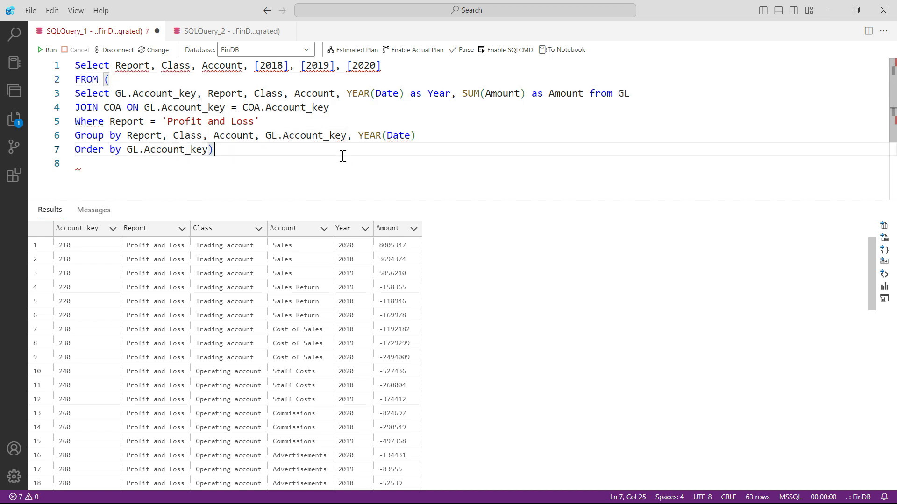
text(a)
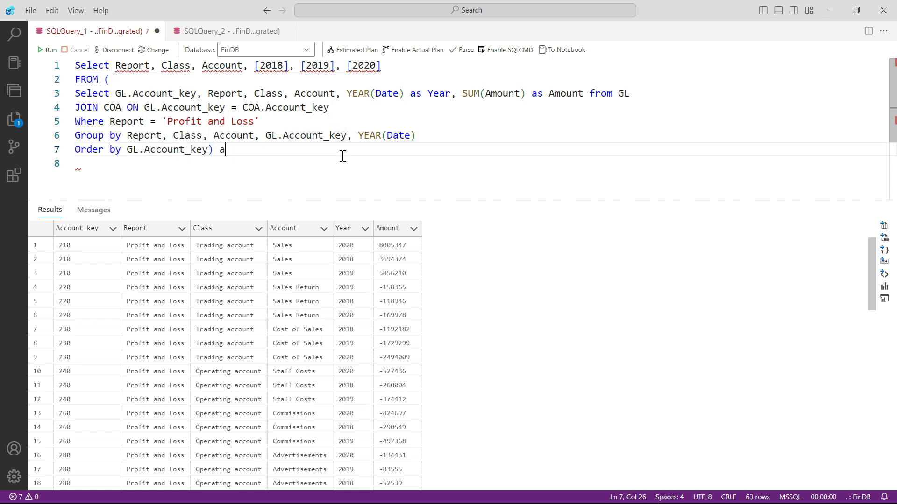
text(s Table)
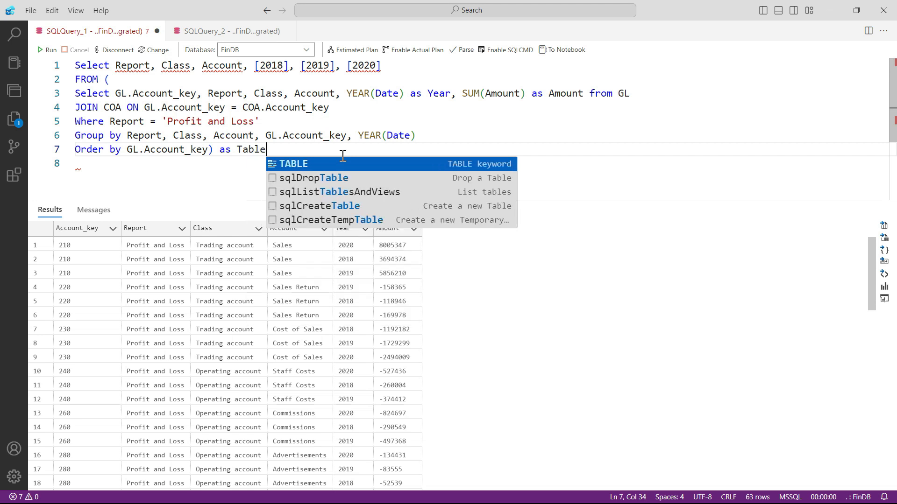
text(1)
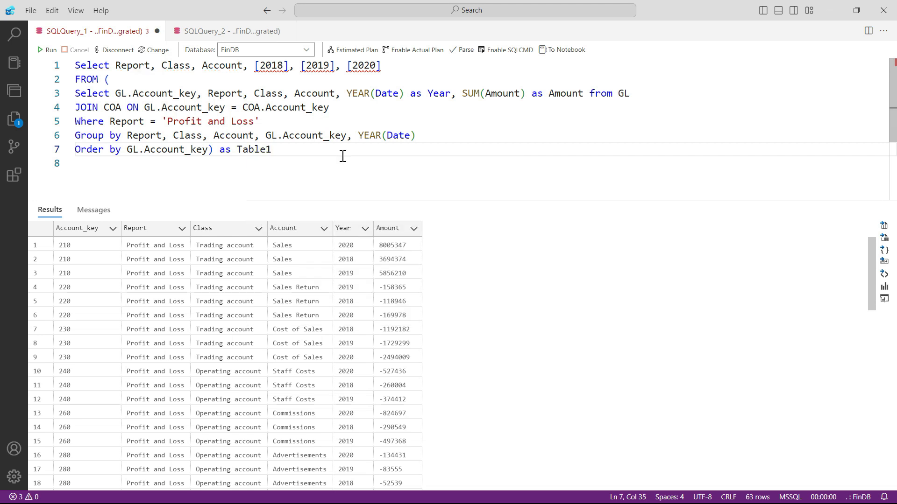
mouse_move(294, 93)
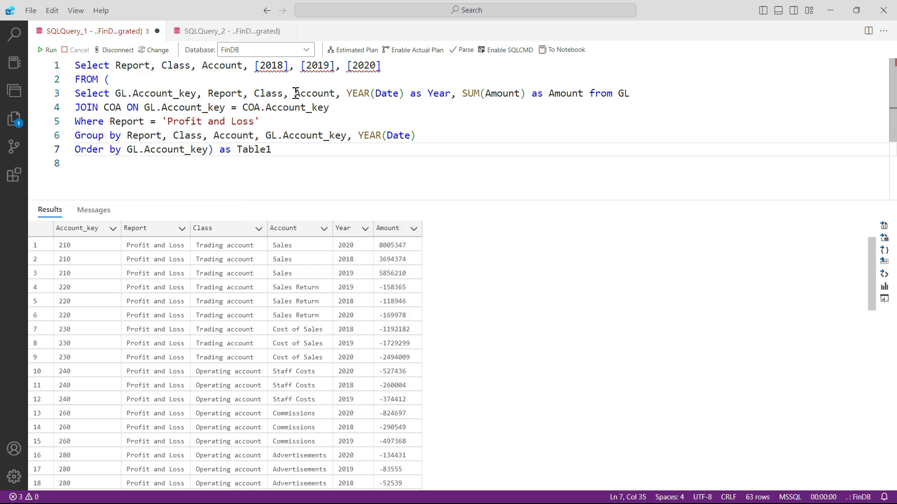
mouse_move(179, 64)
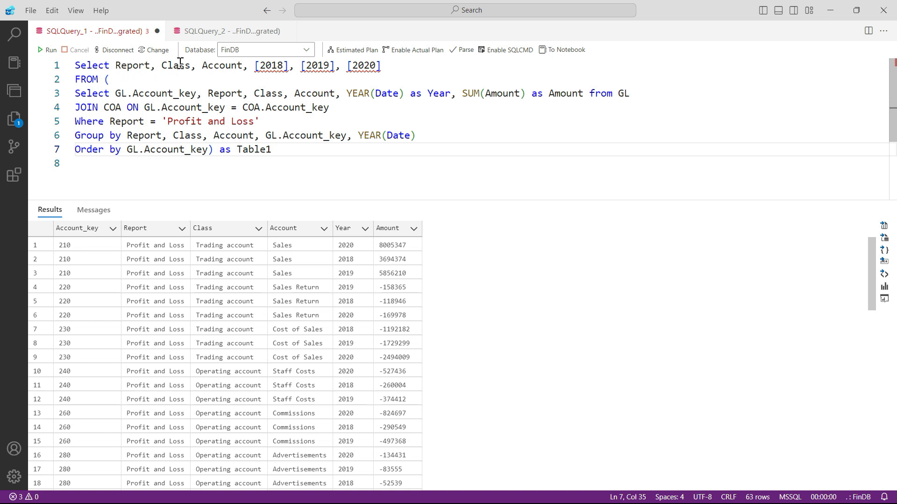
mouse_move(192, 66)
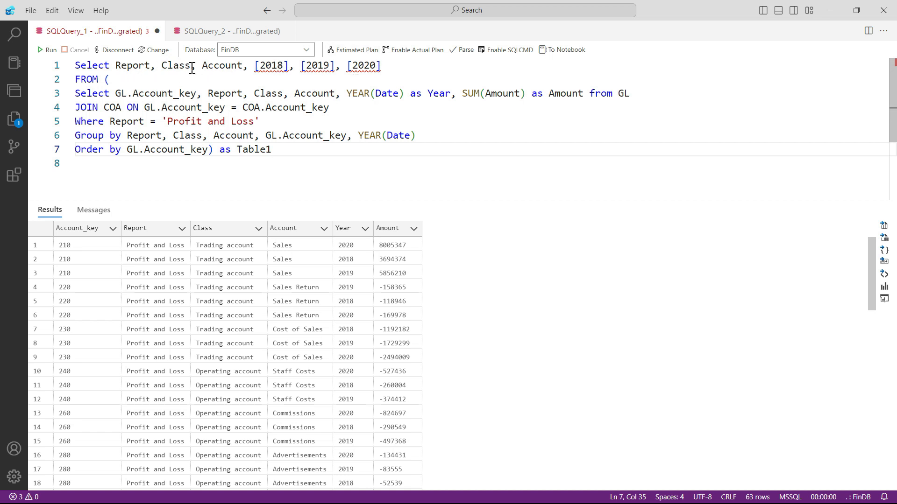
On a new line write PIVOT( SUM(Amount) FOR Year IN () ) after Table1
key(Return)
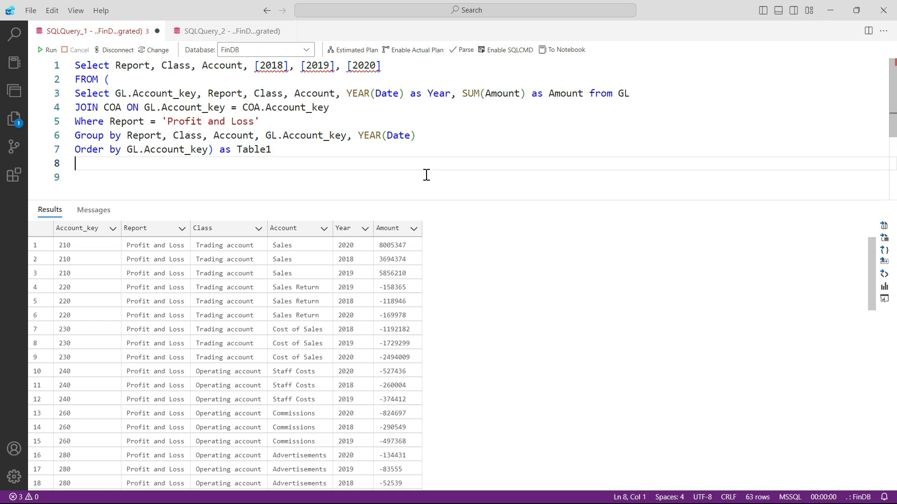
text(PIVOT)
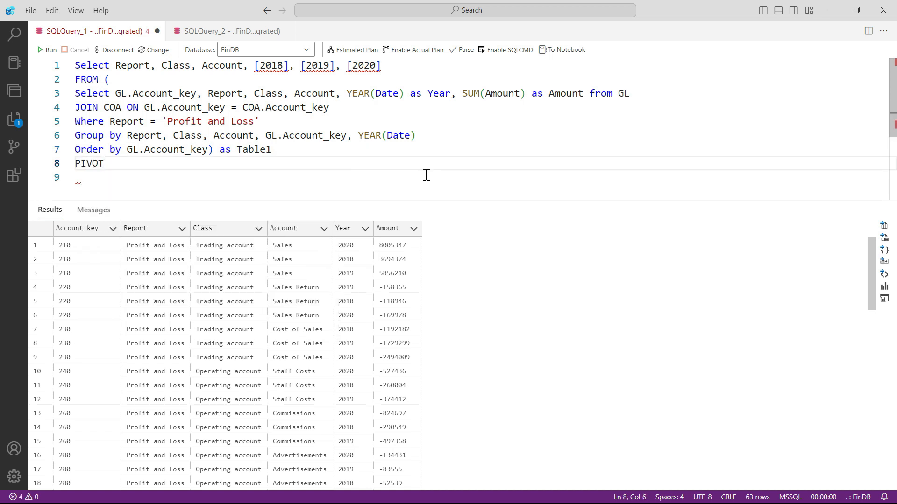
text(( ))
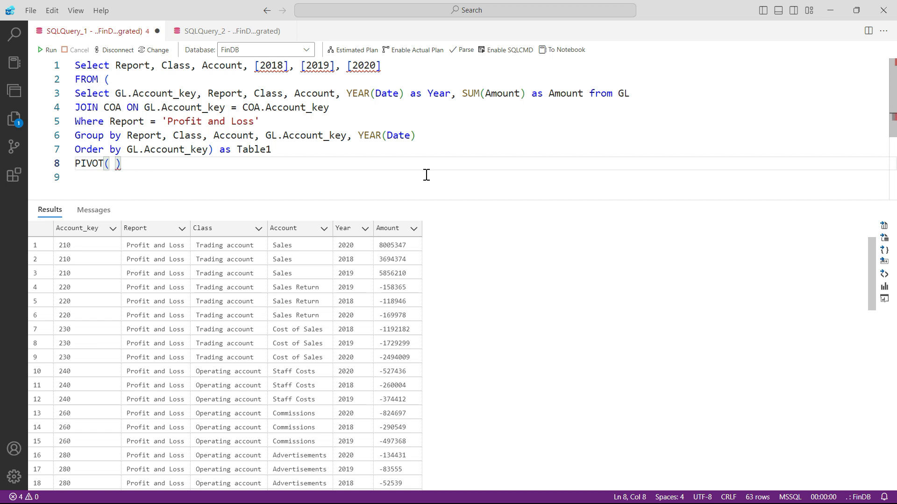
mouse_move(400, 124)
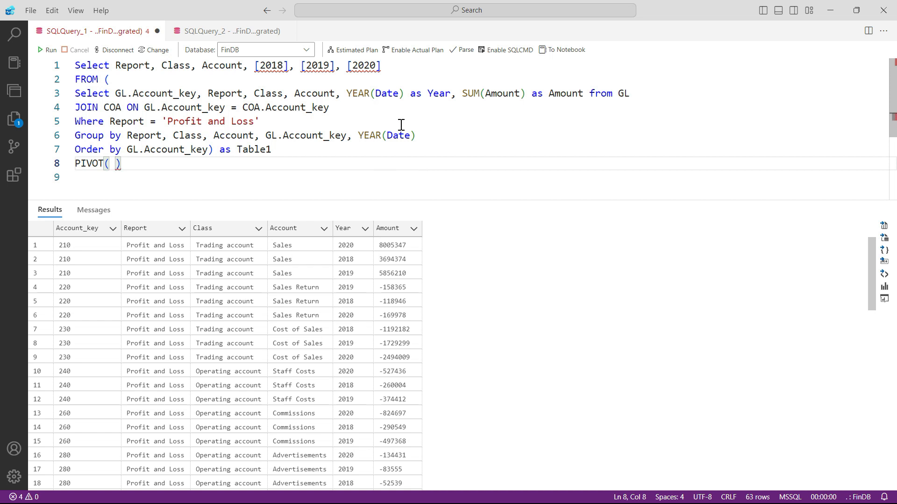
double_click(495, 93)
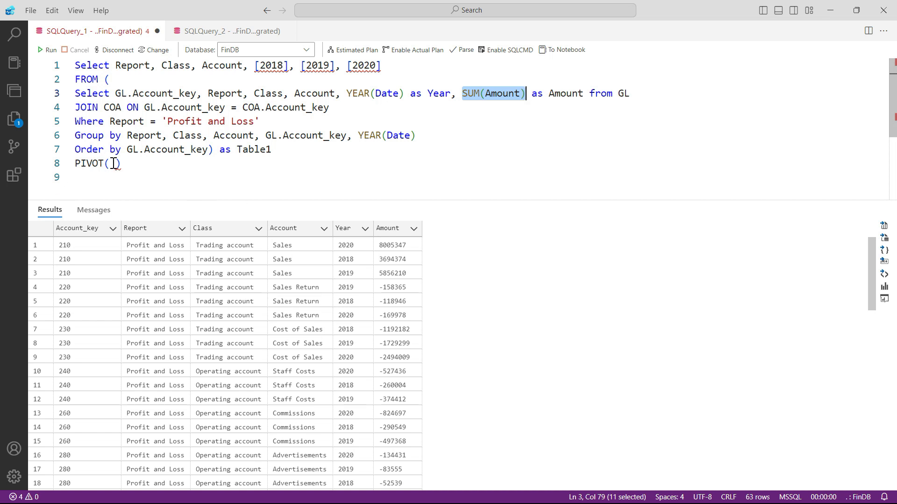
text(SUM(Amount))
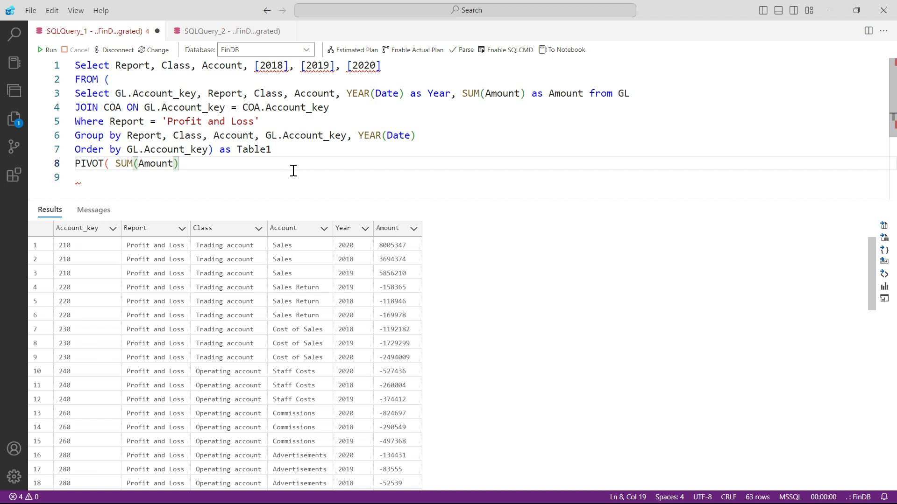
text(FOR)
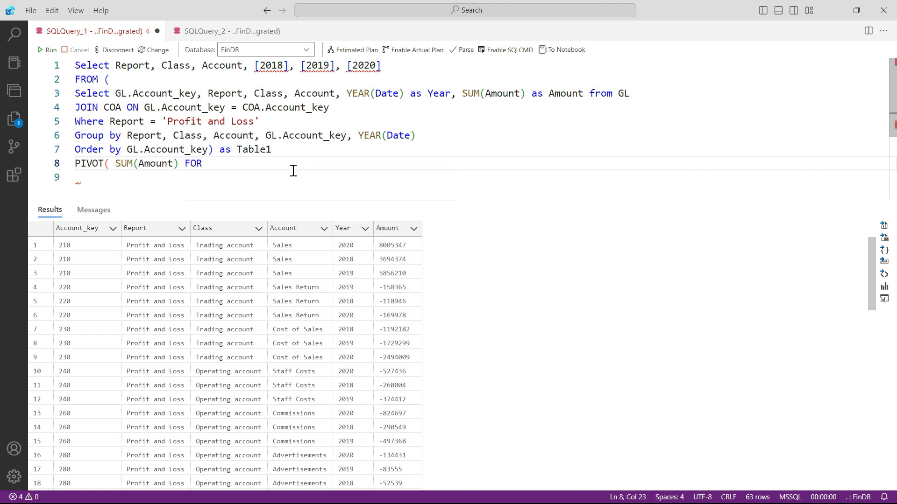
text(Year)
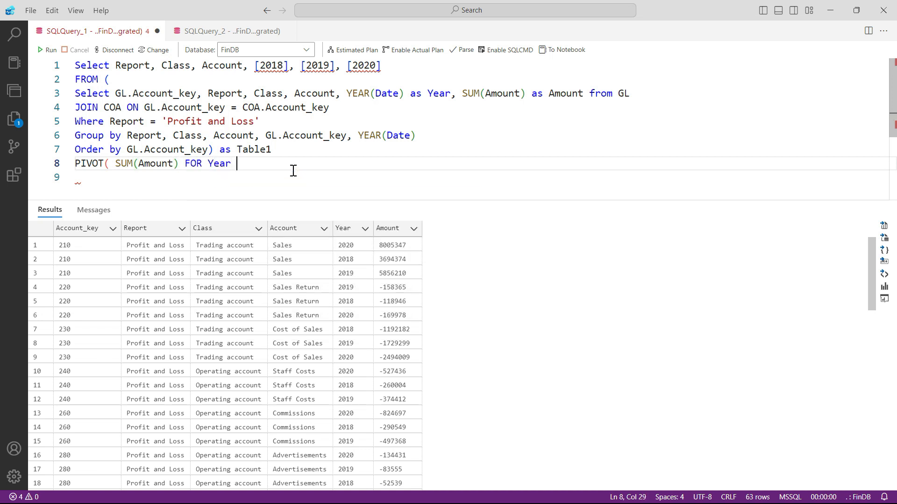
text(IN)
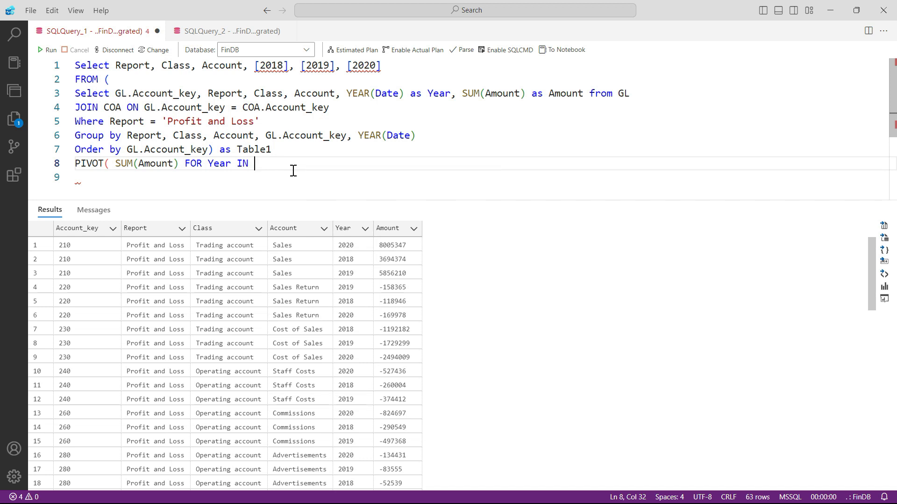
text(())
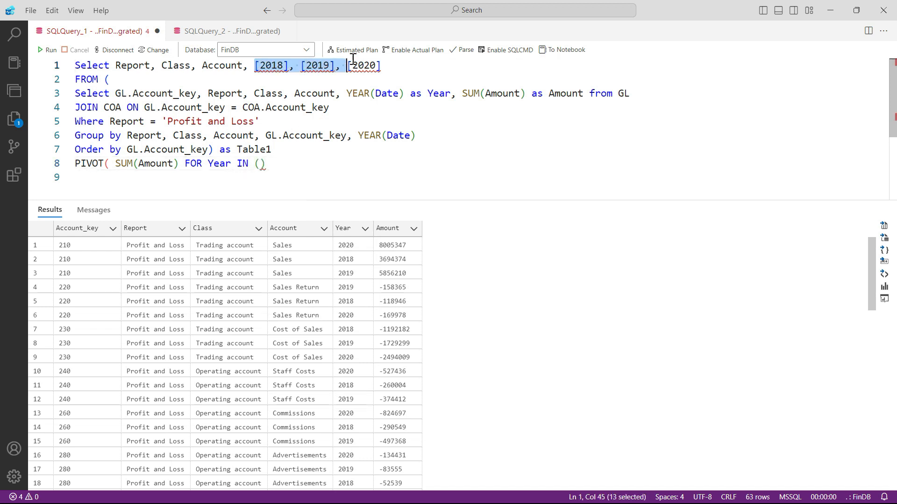
Fill the IN list with [2018], [2019], [2020] and alias the pivot as Table2
click(379, 65)
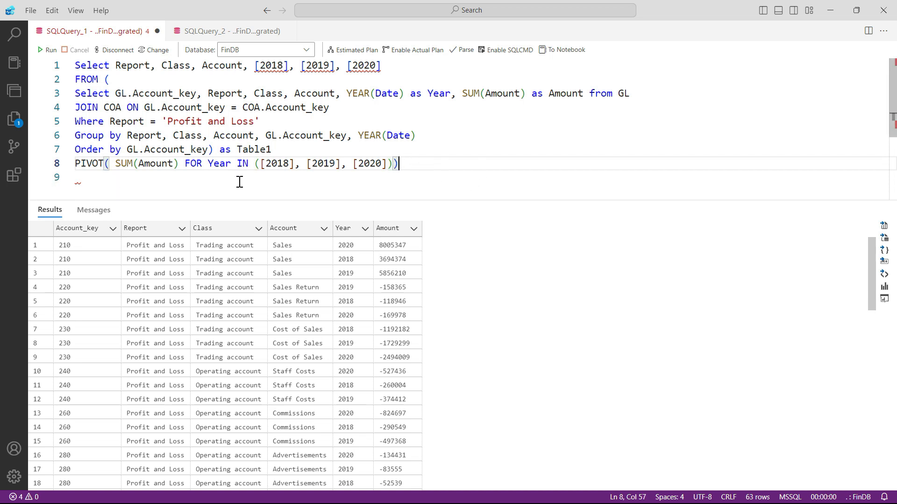
mouse_move(723, 222)
text( as Table)
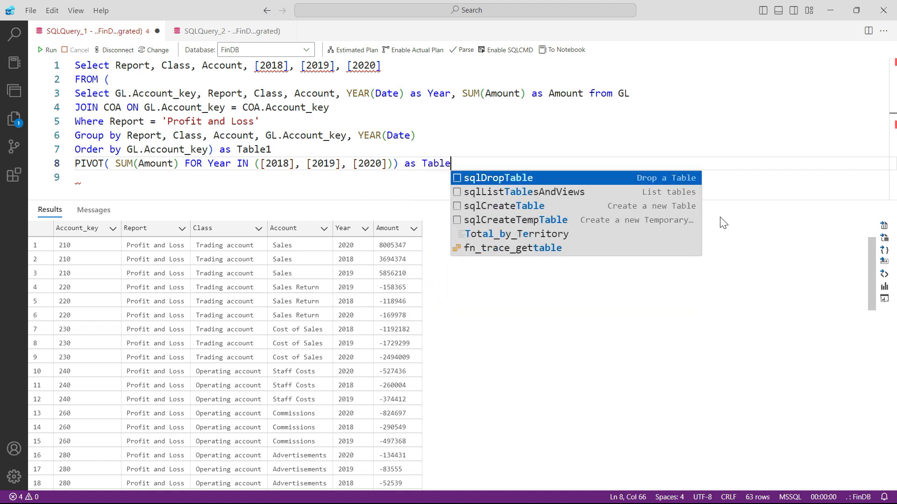
text(2)
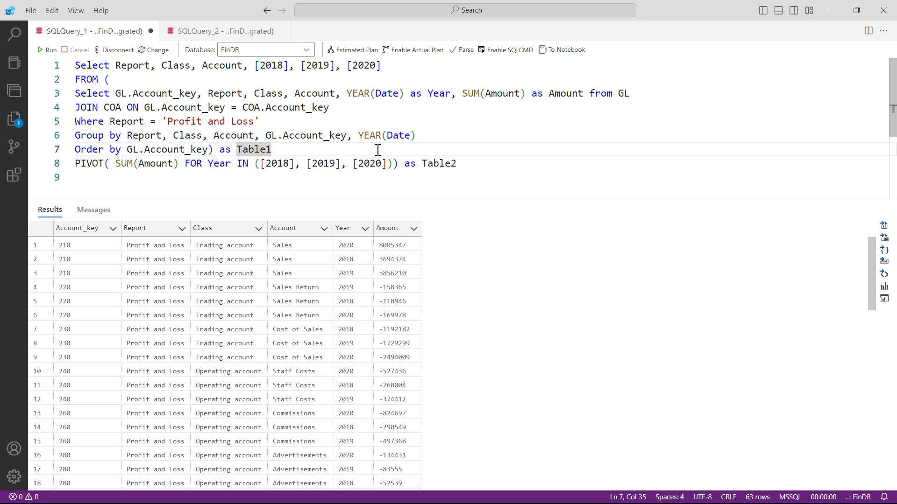
mouse_move(109, 162)
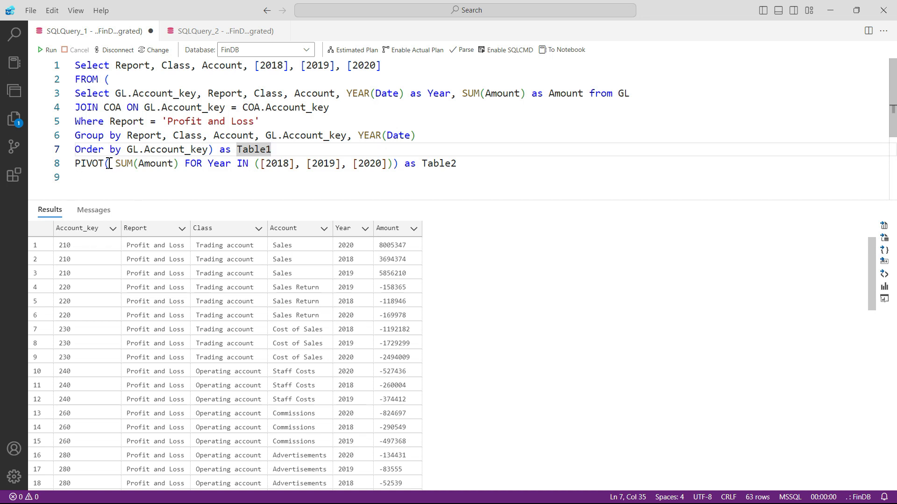
Put the pivot's aggregate clause on its own line and run, hitting an ORDER BY error
key(Enter)
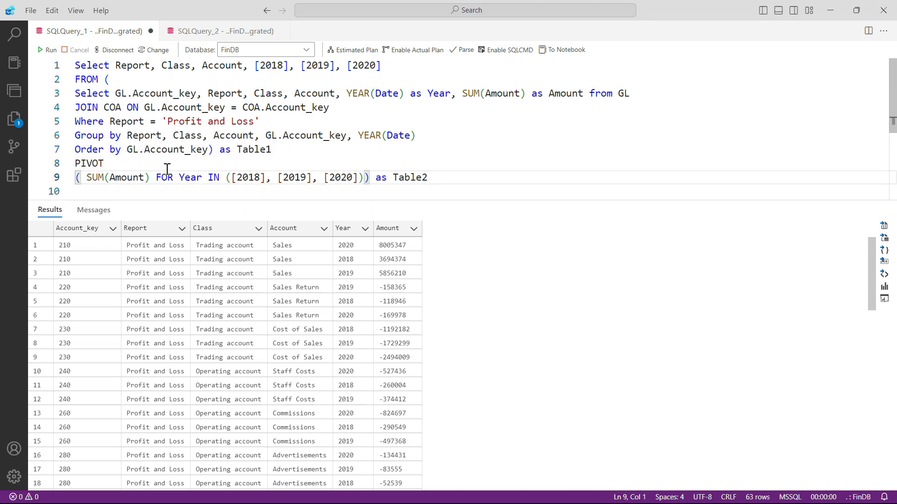
mouse_move(262, 79)
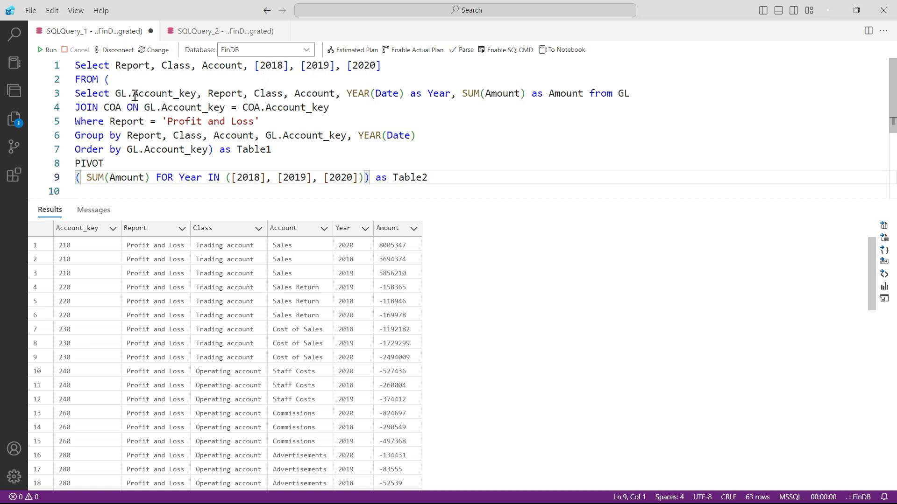
double_click(252, 149)
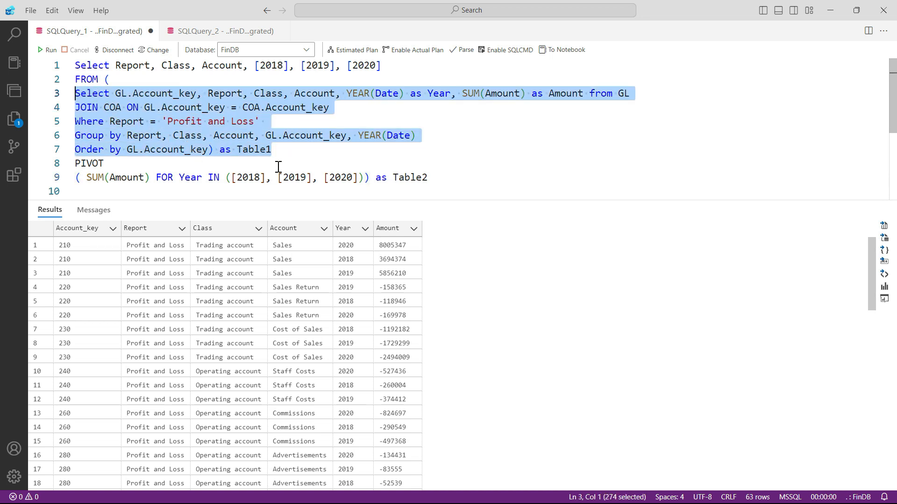
click(89, 163)
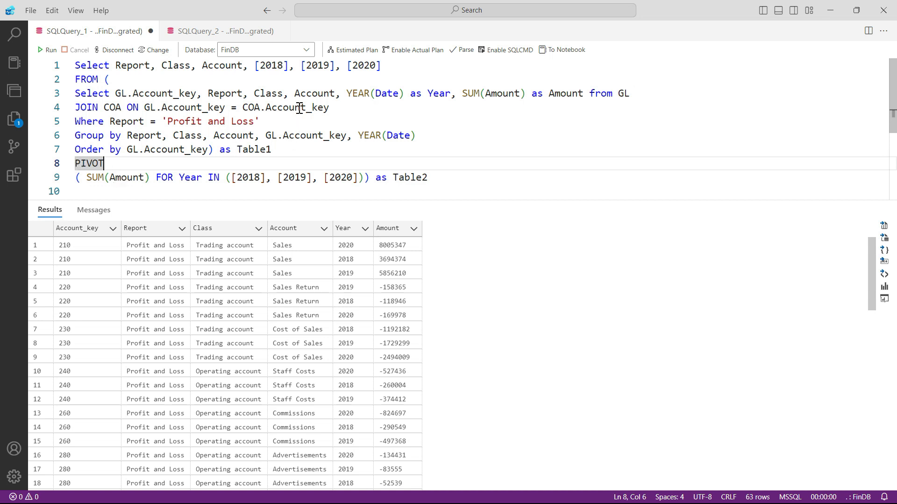
mouse_move(141, 180)
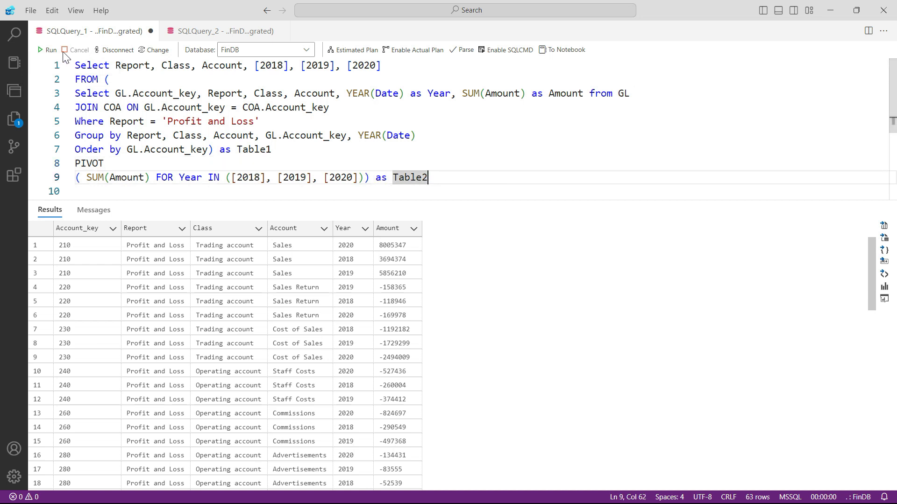
click(47, 50)
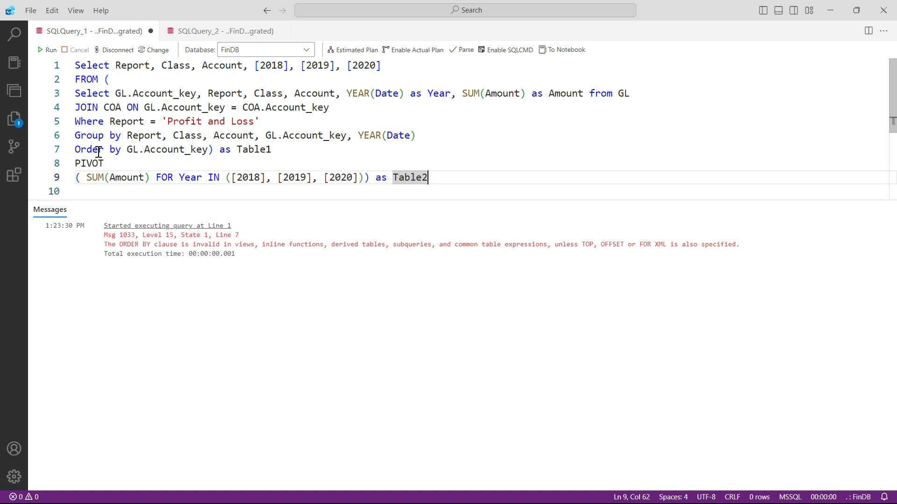
Delete the 'Order by GL.Account_key' line and rerun, returning 21 rows with 2018–2020 columns
click(74, 149)
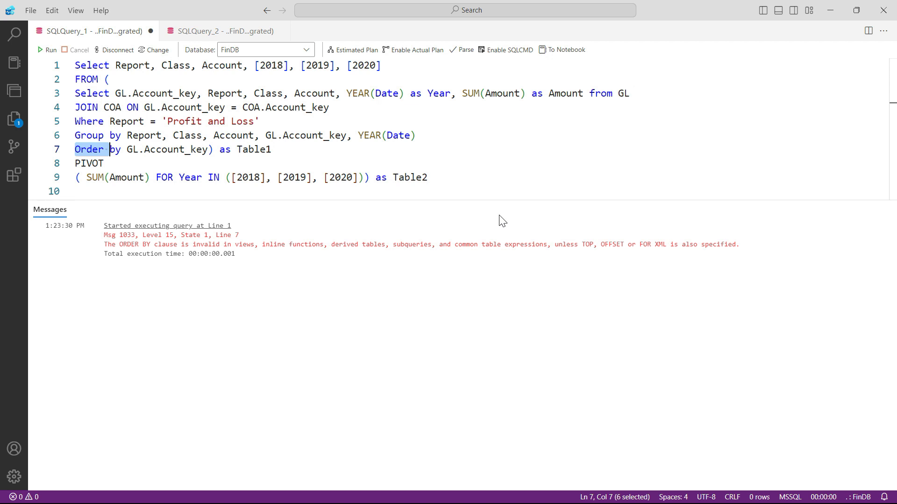
mouse_move(399, 184)
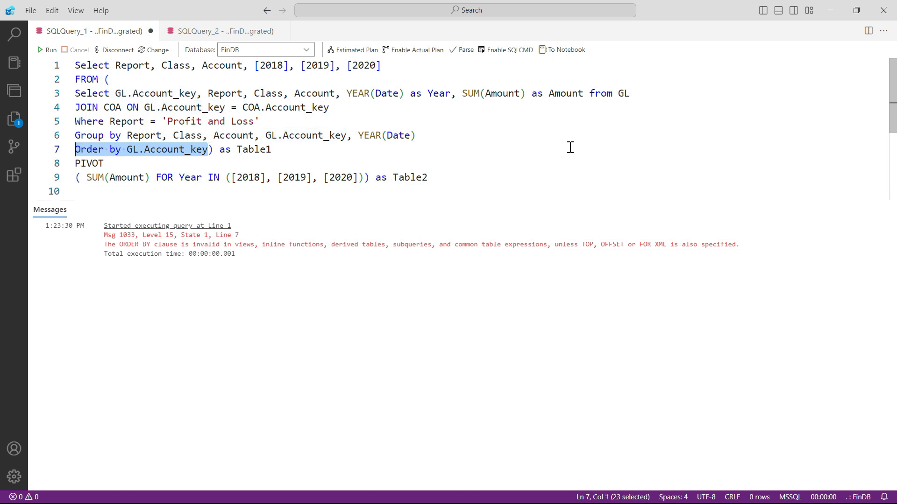
key(Delete)
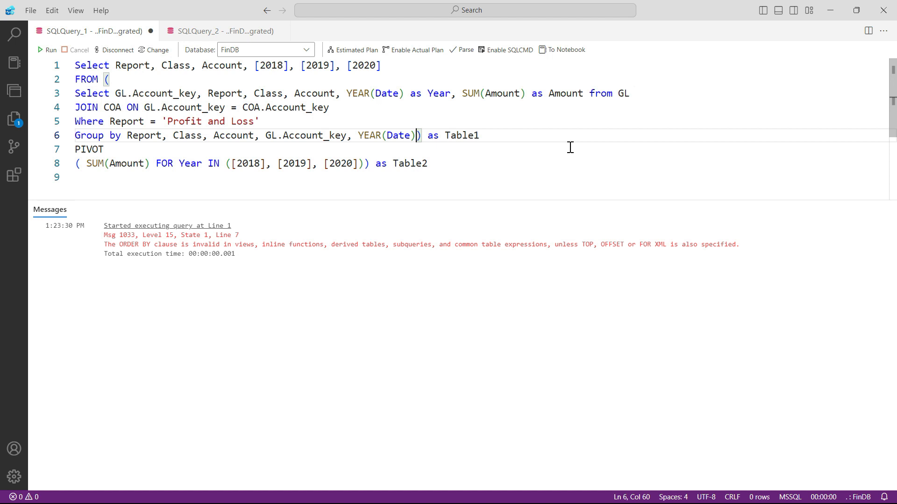
click(48, 50)
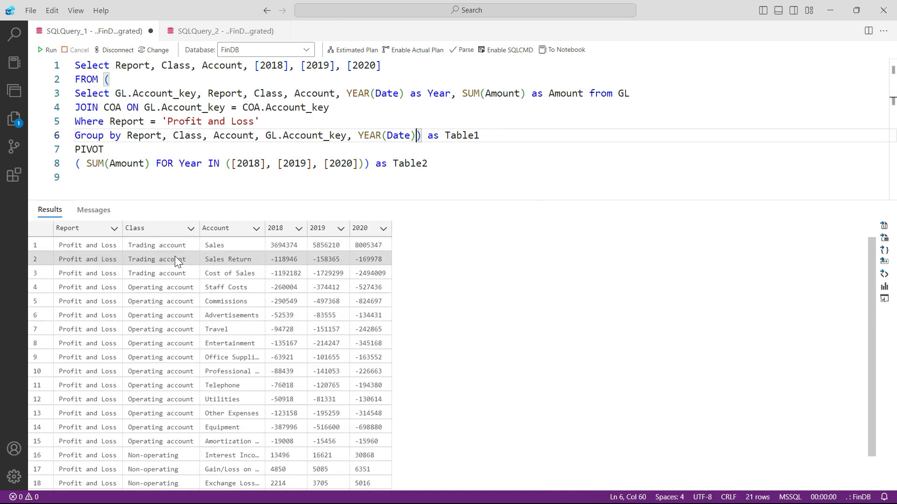
mouse_move(186, 261)
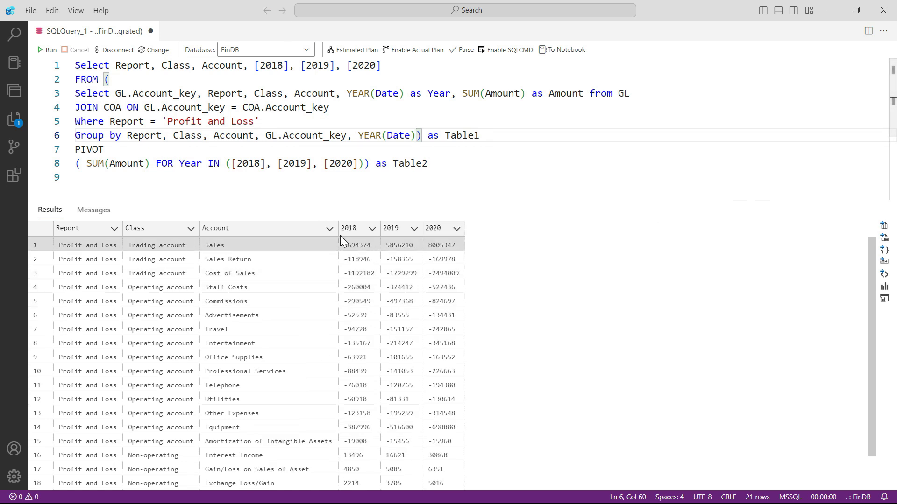
mouse_move(571, 439)
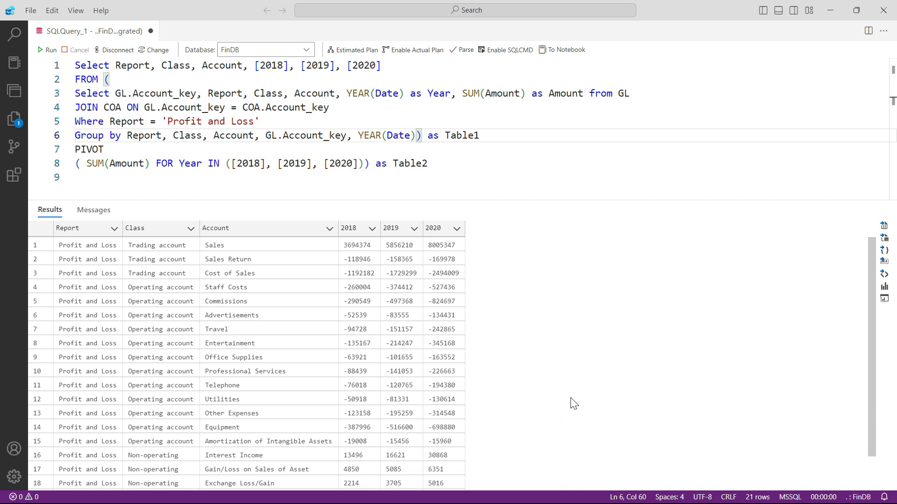
mouse_move(258, 66)
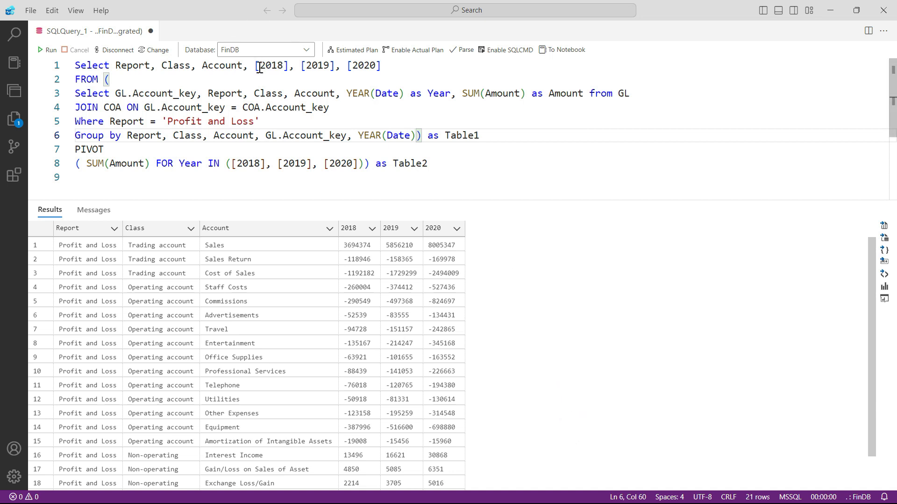
Move the year columns to a new line and replace [2018] with FORMAT([2018], 'N0')
drag(256, 65, 340, 66)
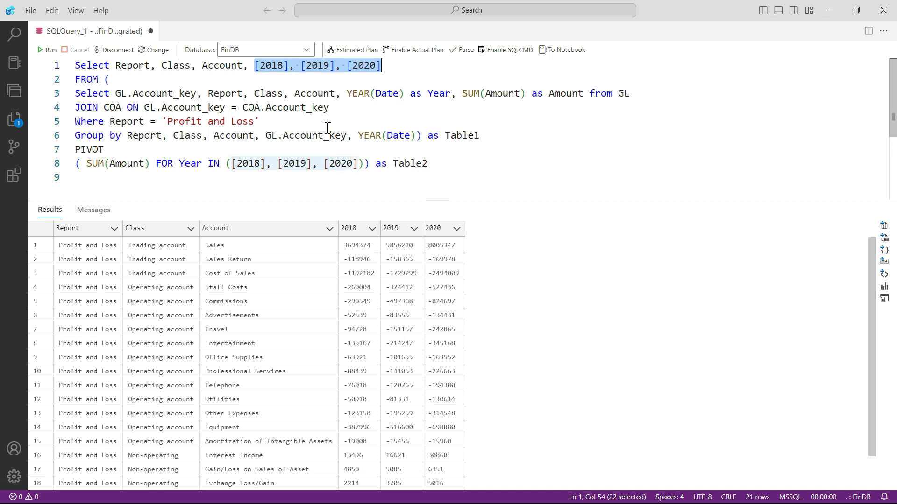
mouse_move(256, 66)
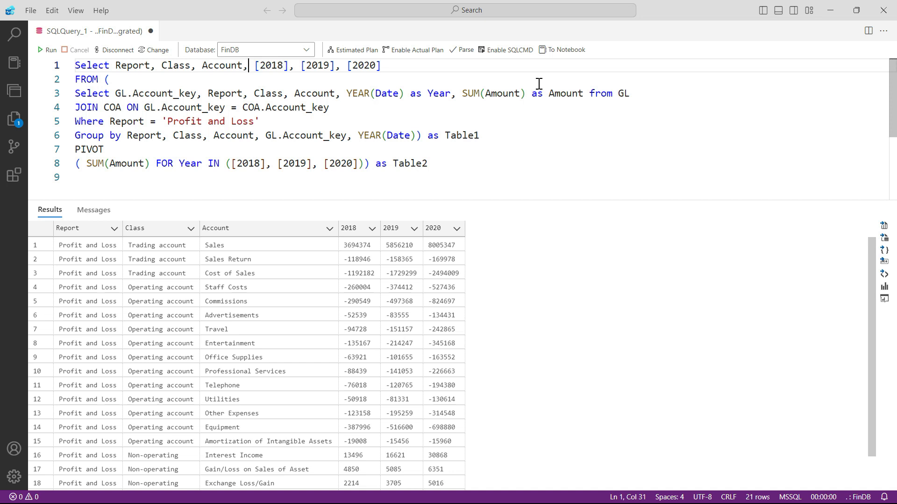
key(Enter)
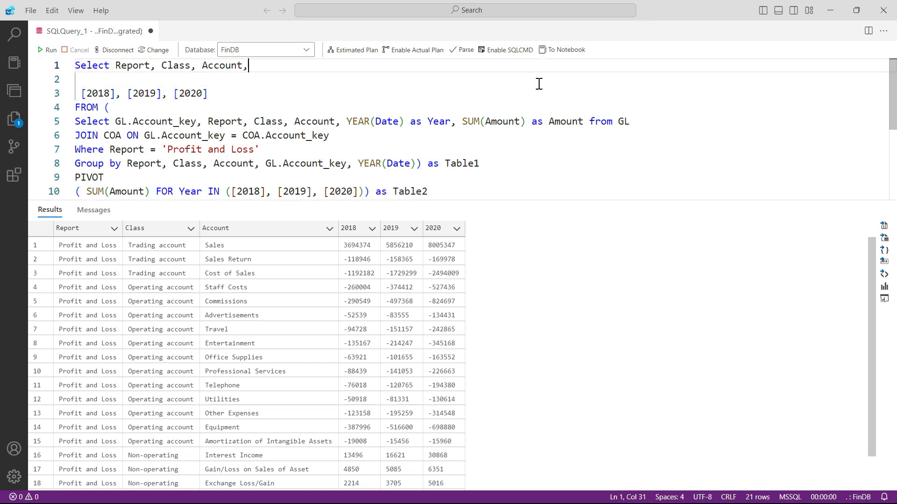
text(forma)
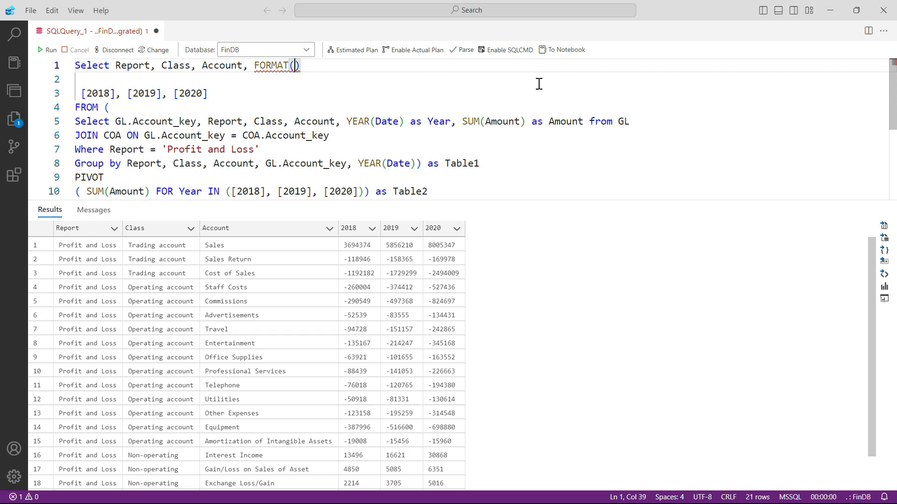
text([2018],)
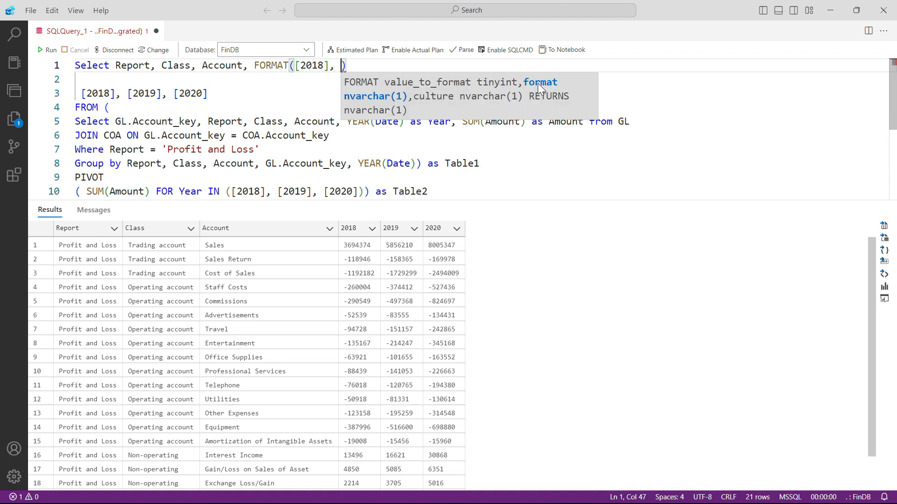
text('N')
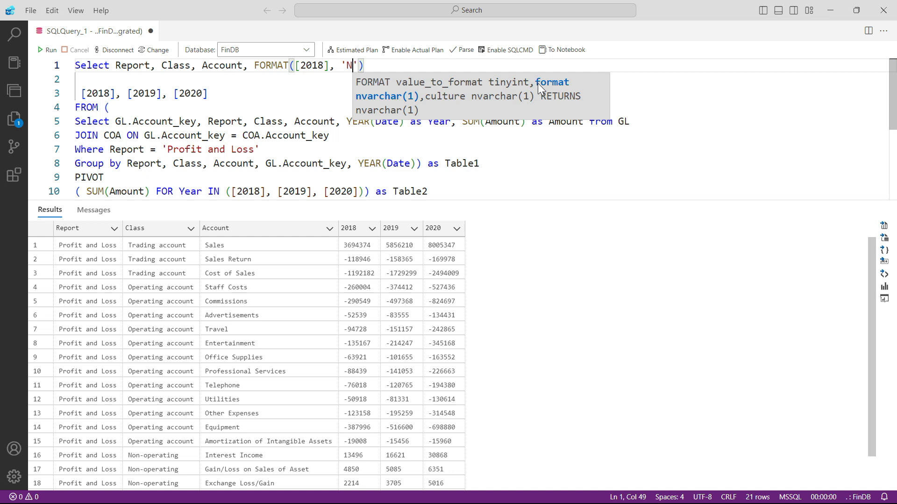
text(0)
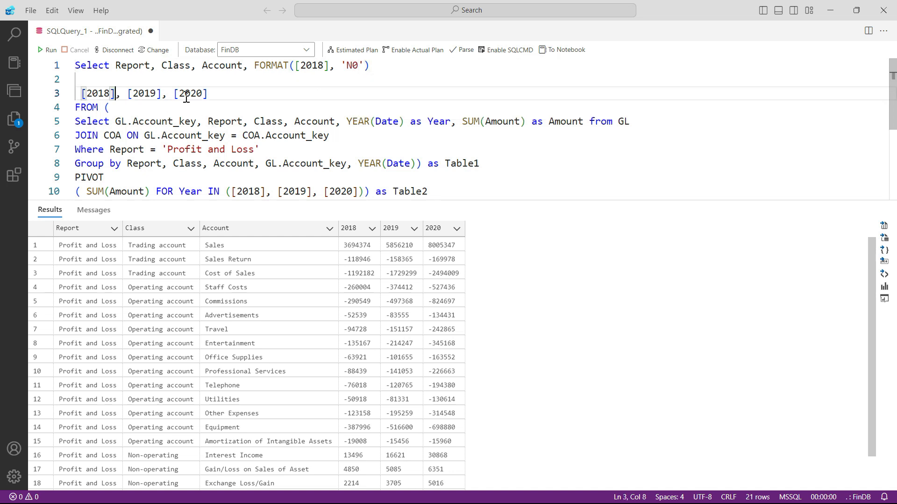
key(Backspace)
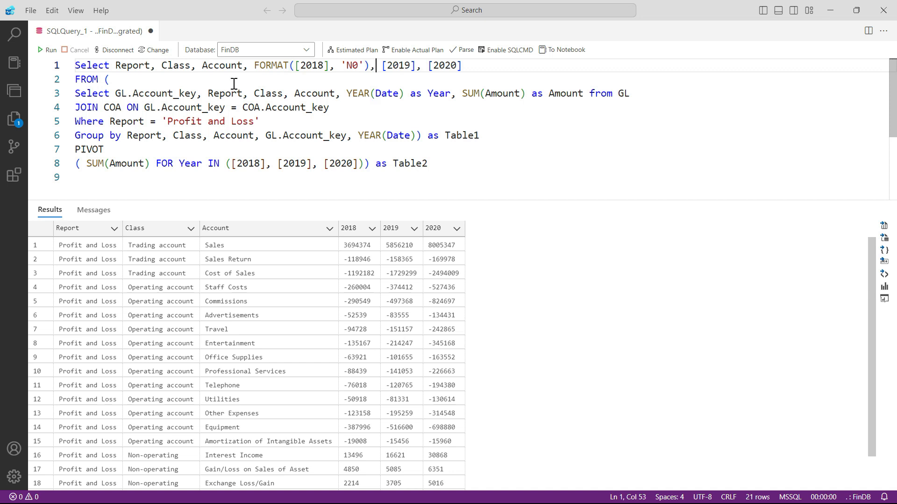
Run, then alias the formatted column as '2018' and rerun to show the 2018 heading
click(48, 50)
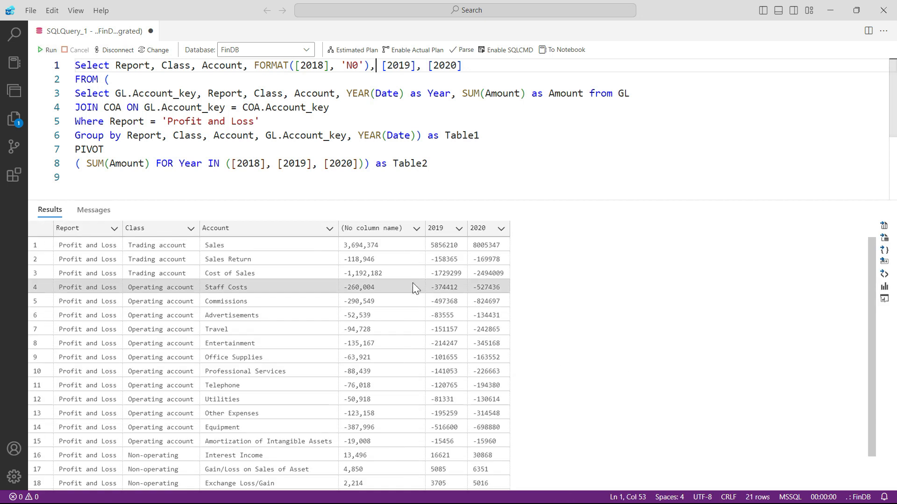
mouse_move(391, 441)
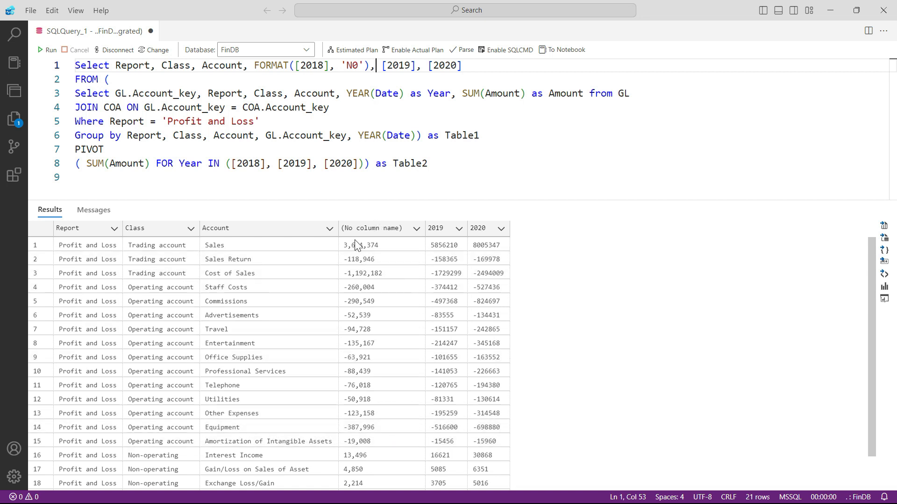
mouse_move(604, 258)
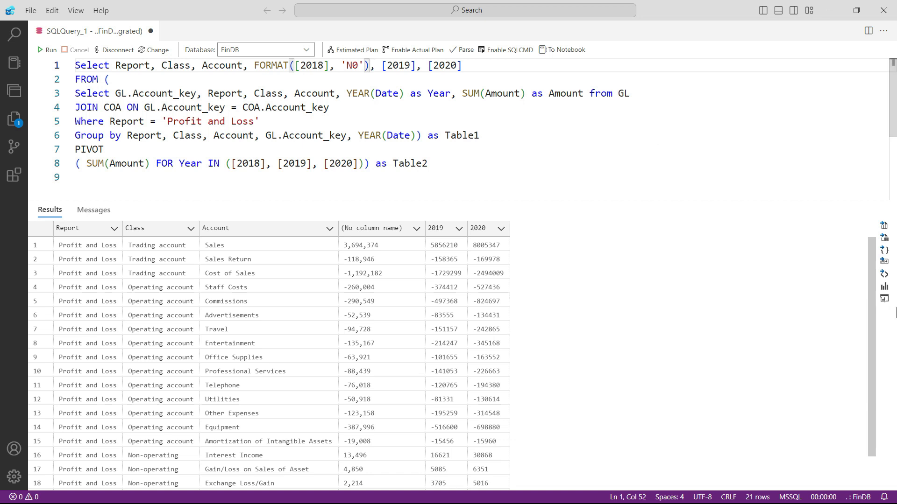
text(as '201)
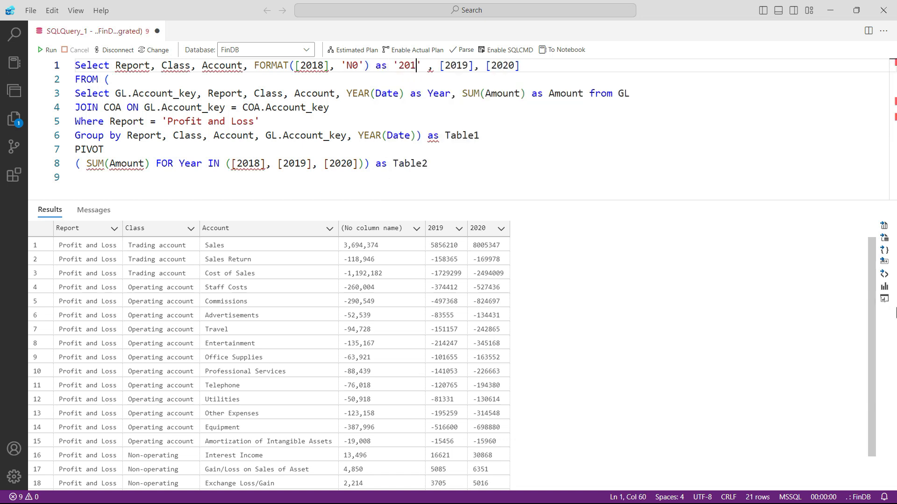
text(8)
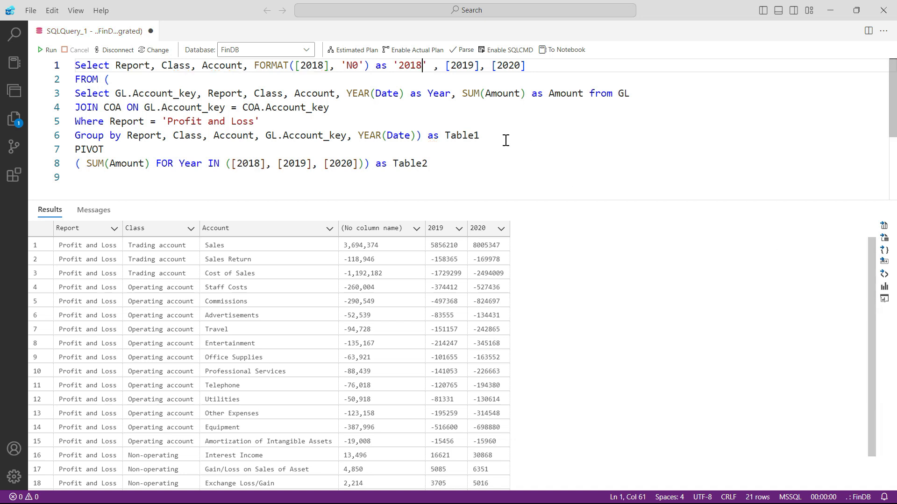
click(47, 50)
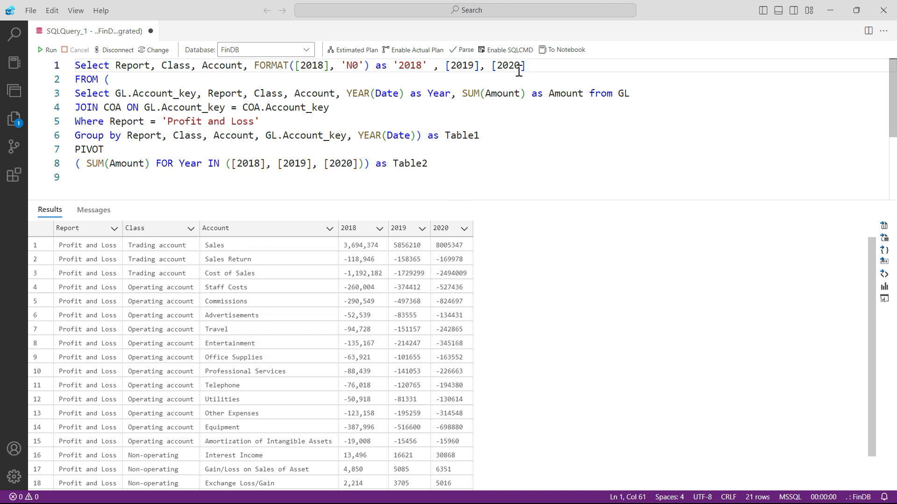
mouse_move(435, 66)
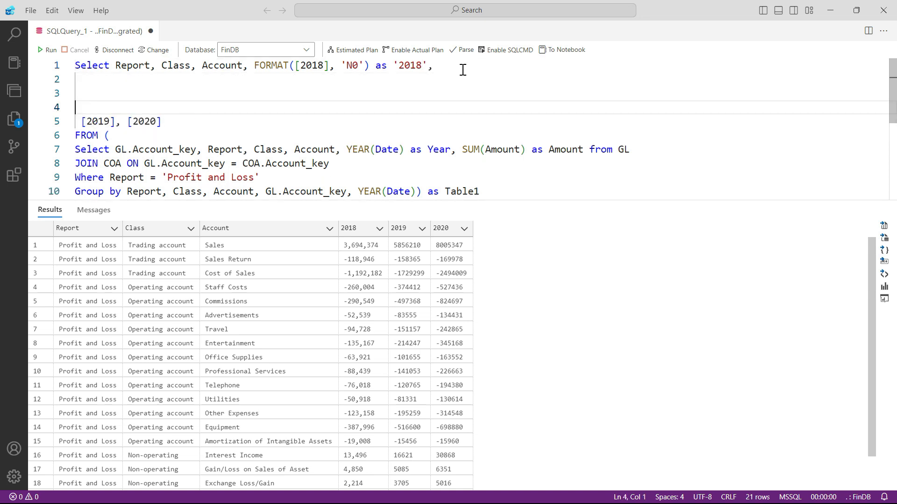
Remove a stray letter and paste two more FORMAT([2018], 'N0') as '2018' columns
click(77, 78)
text(F)
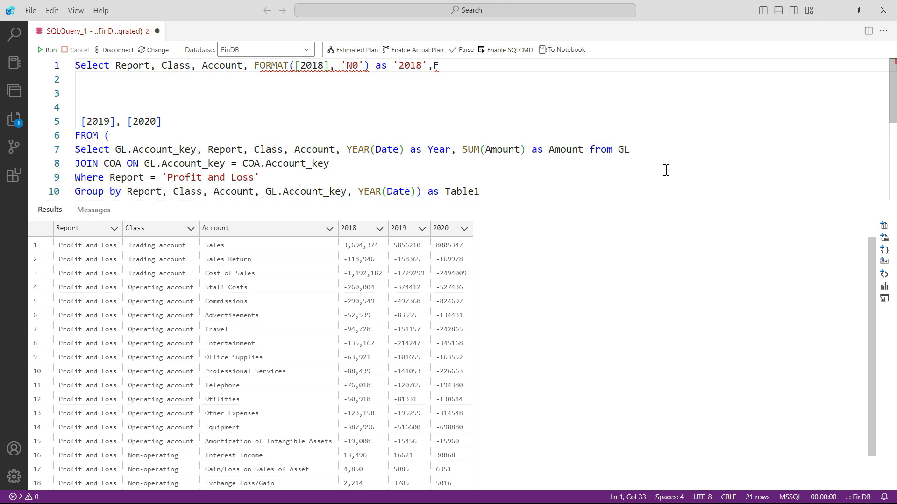
double_click(272, 66)
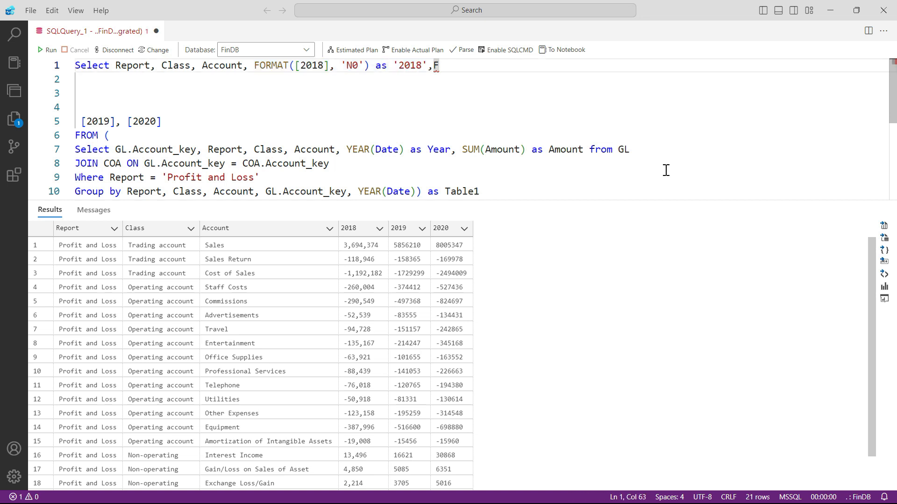
key(Backspace)
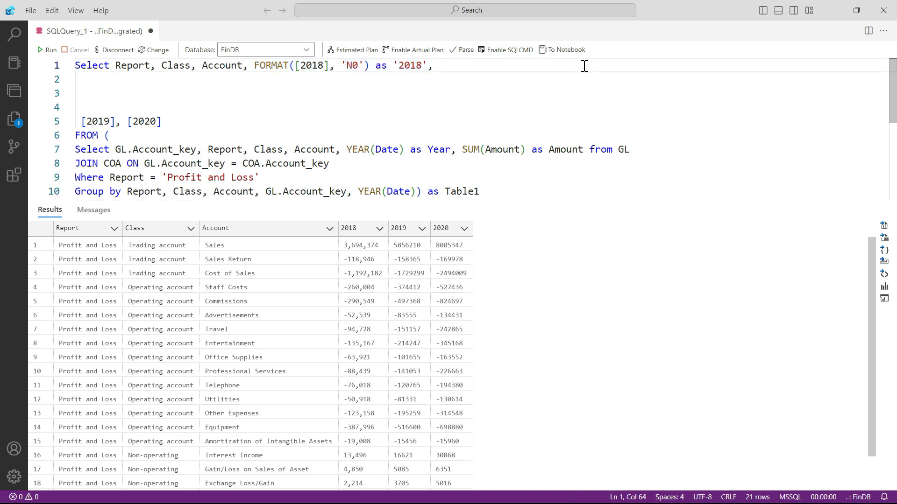
text(FORMAT([2018], 'N0') as '2018',)
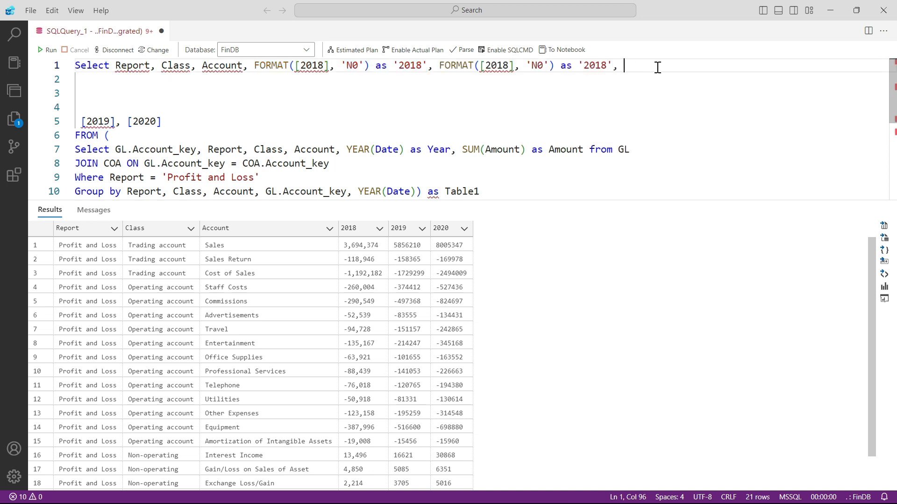
text(FORMAT([2018], 'N0') as '2018')
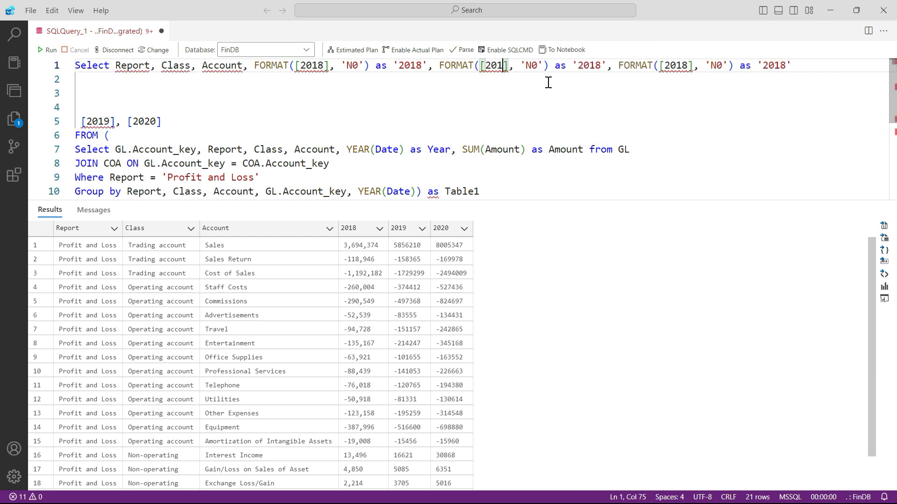
Change the pasted columns to FORMAT([2019], 'N0') as '2019' and FORMAT([2020], 'N0') as '2020'
text(9)
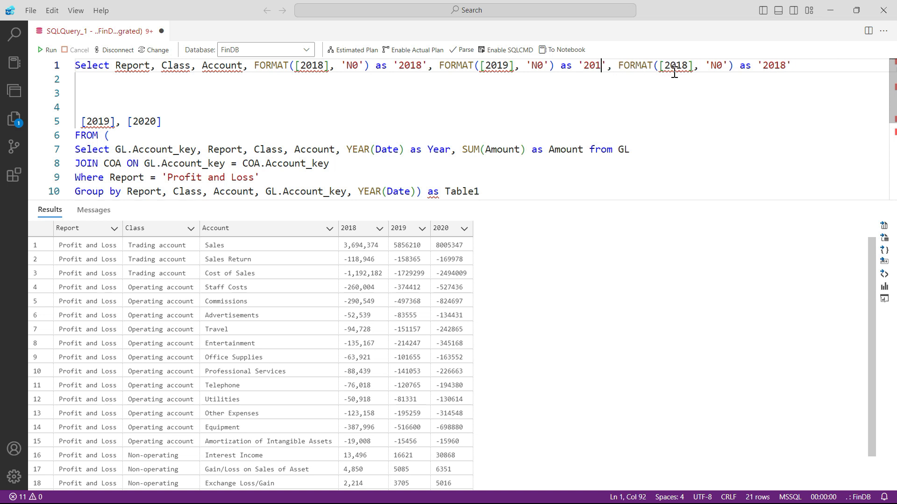
text(9)
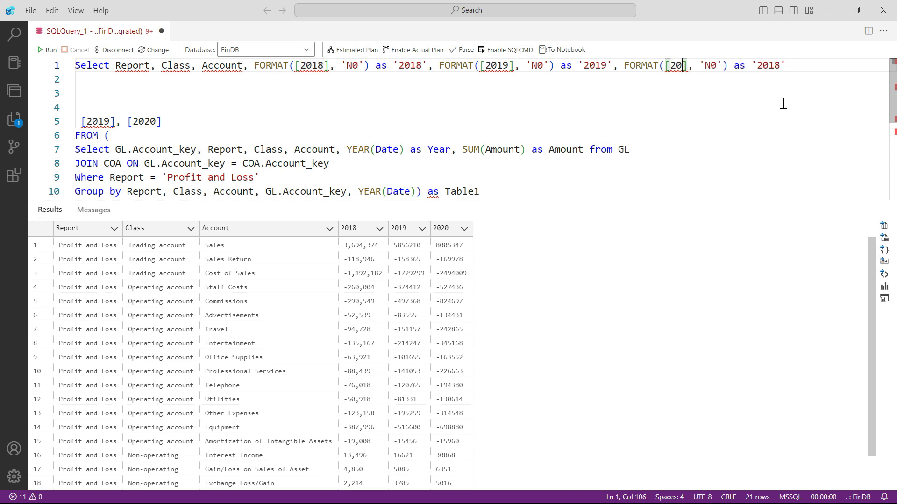
text(20)
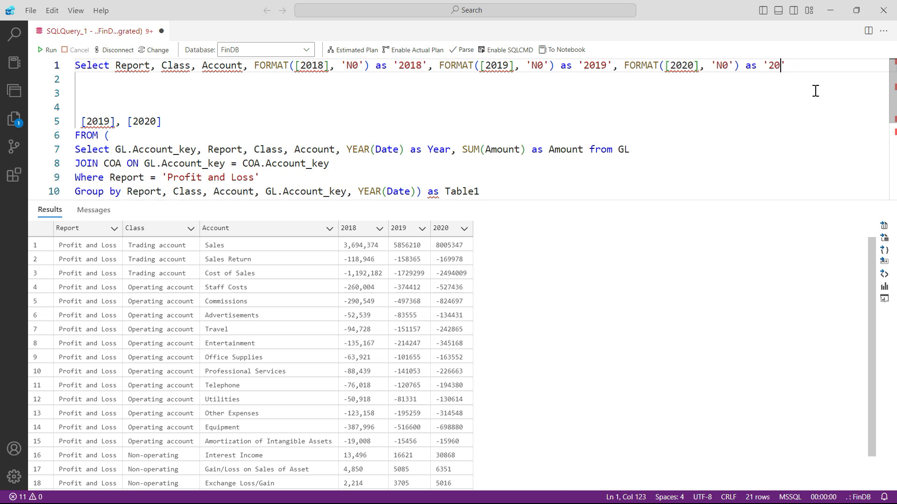
text(20)
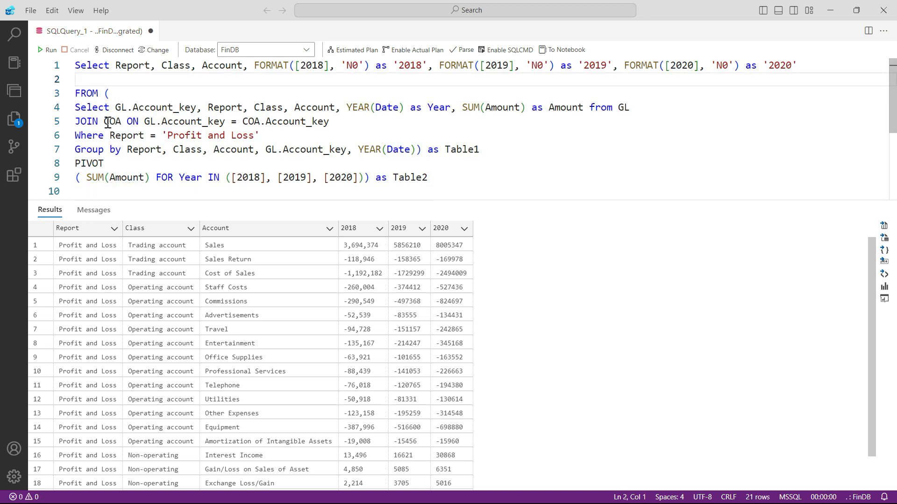
Rerun the pivot query so 2018, 2019 and 2020 totals all show thousand separators
click(78, 79)
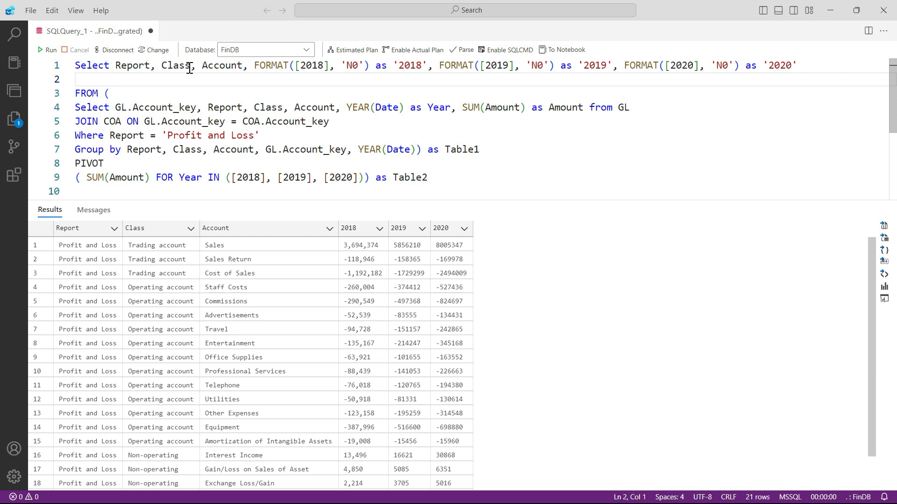
mouse_move(359, 77)
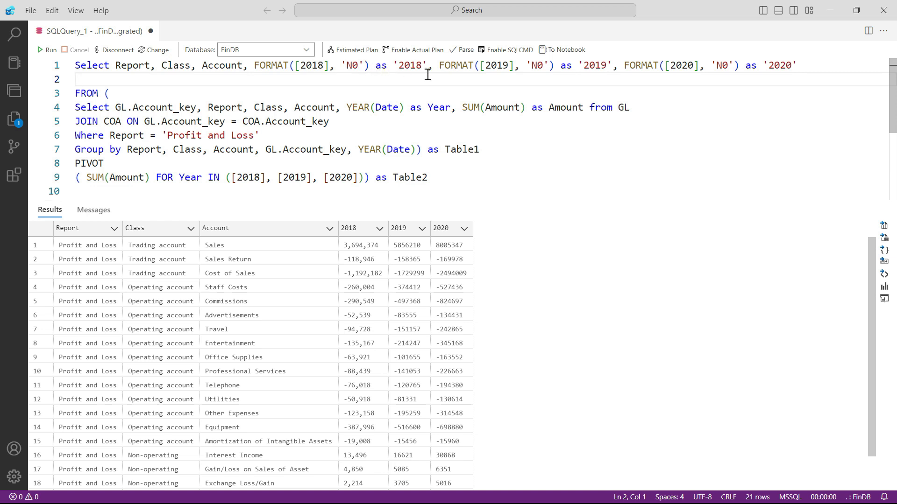
mouse_move(530, 67)
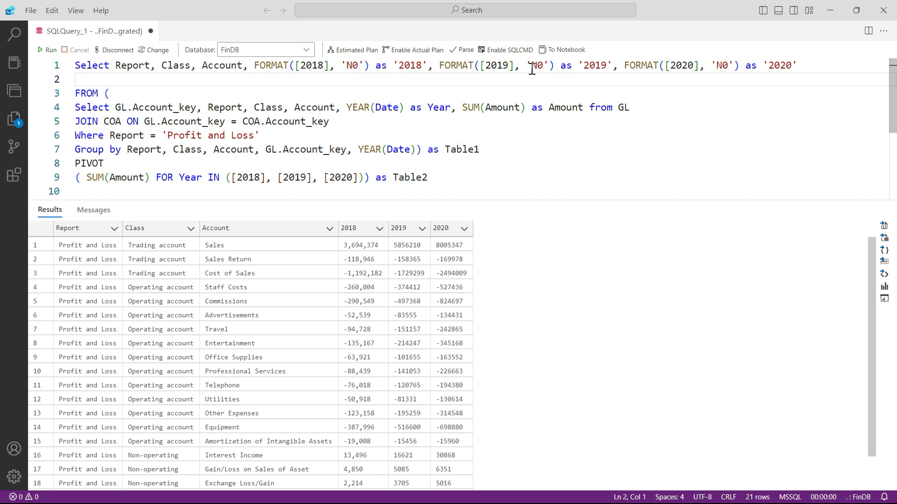
mouse_move(416, 50)
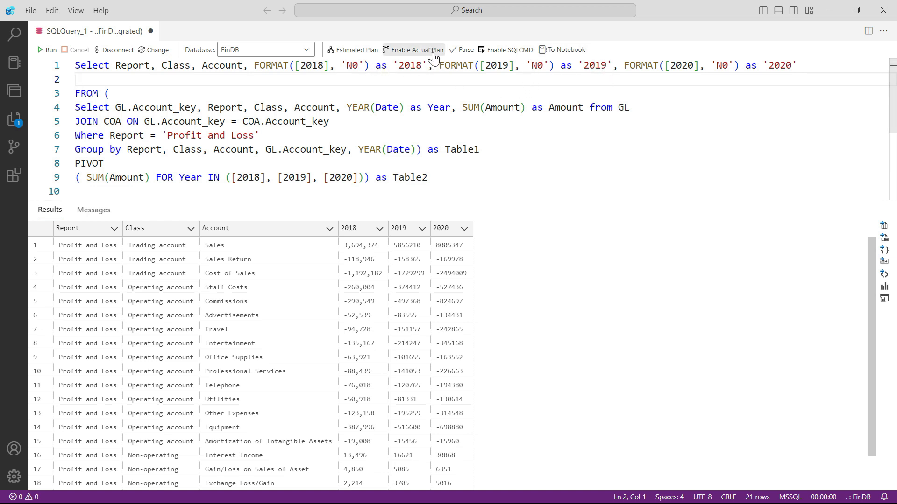
mouse_move(668, 68)
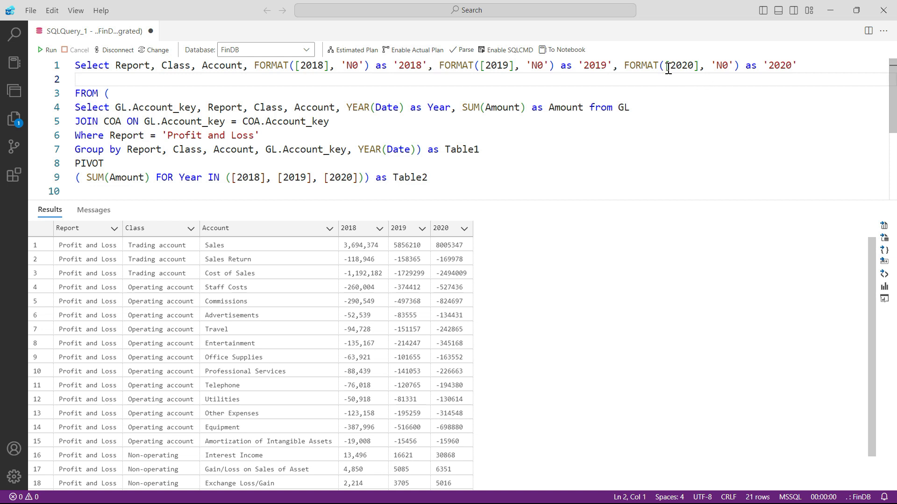
mouse_move(745, 76)
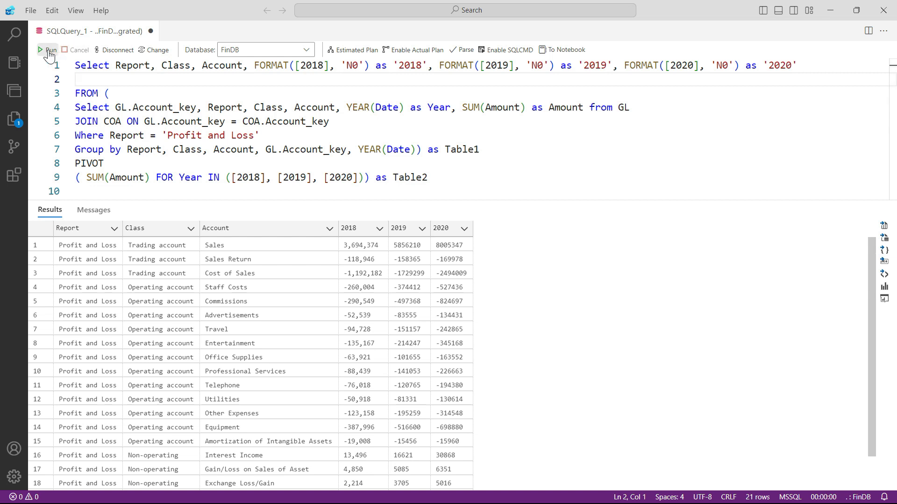
click(48, 49)
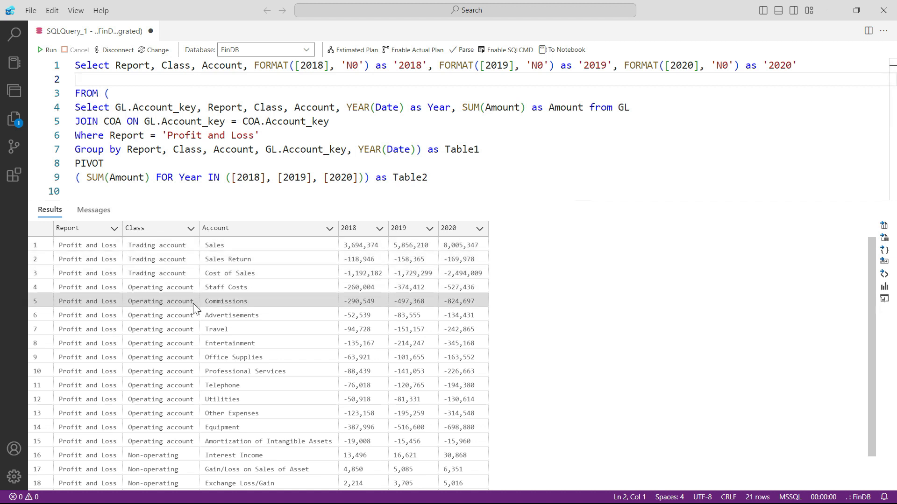
mouse_move(280, 301)
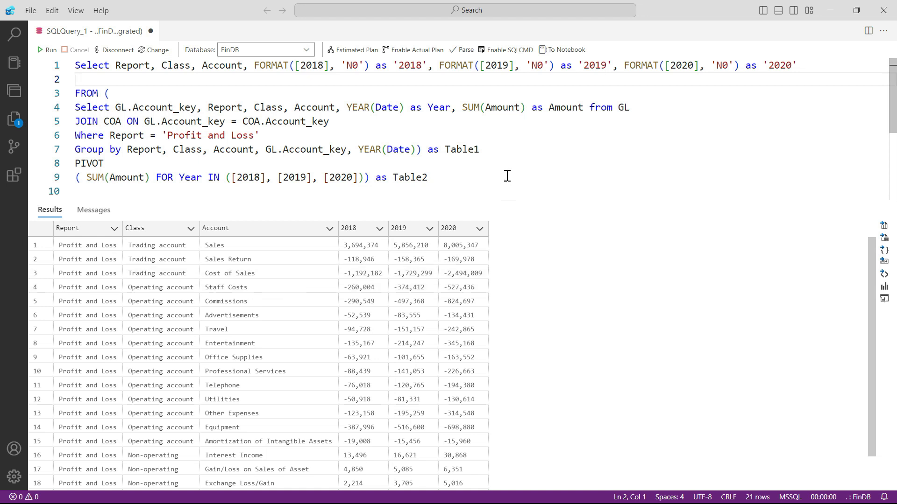
double_click(409, 178)
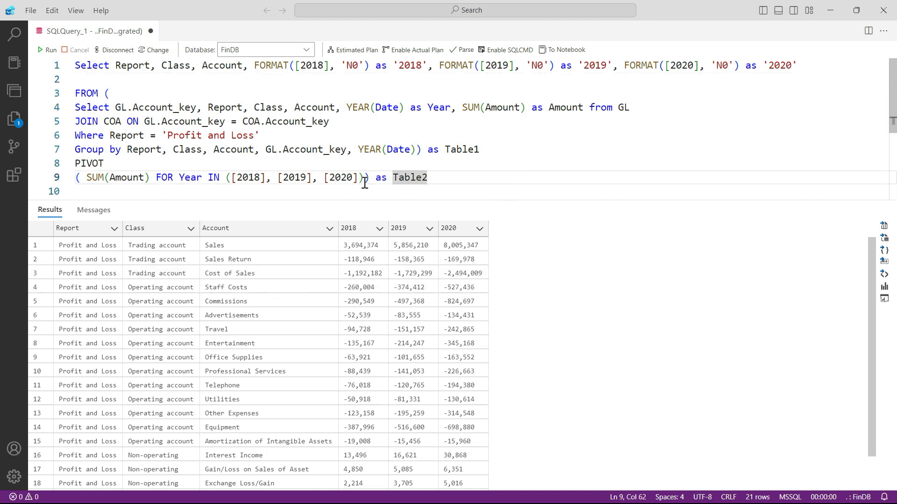
mouse_move(274, 216)
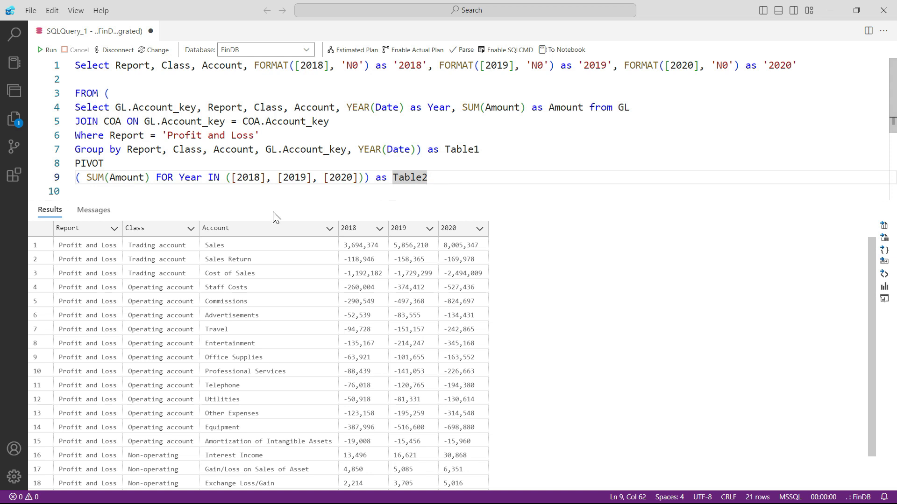
click(80, 190)
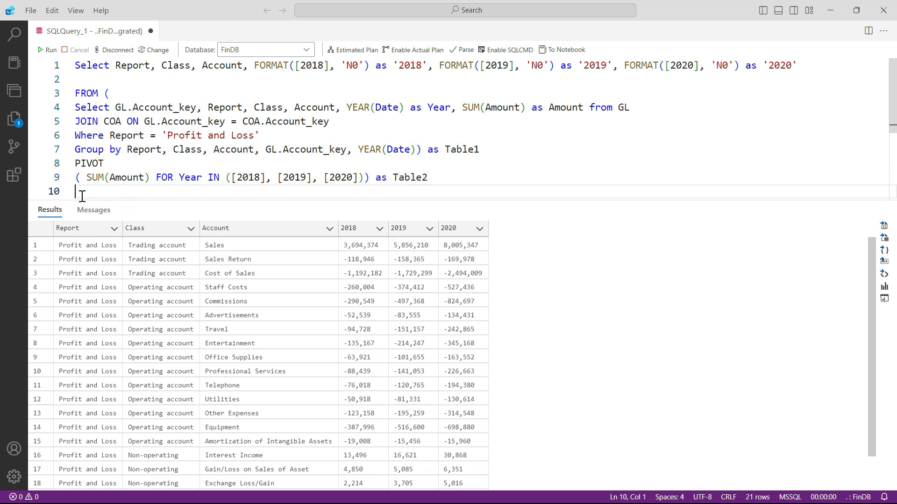
mouse_move(162, 190)
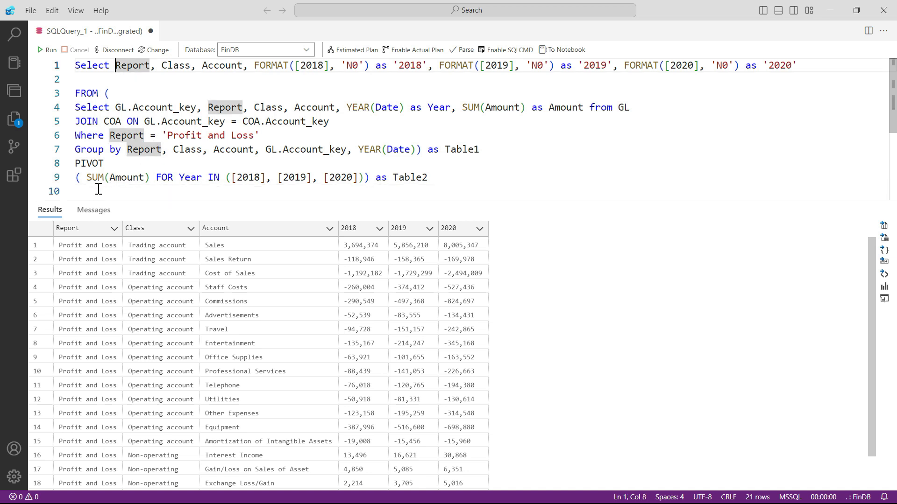
mouse_move(152, 233)
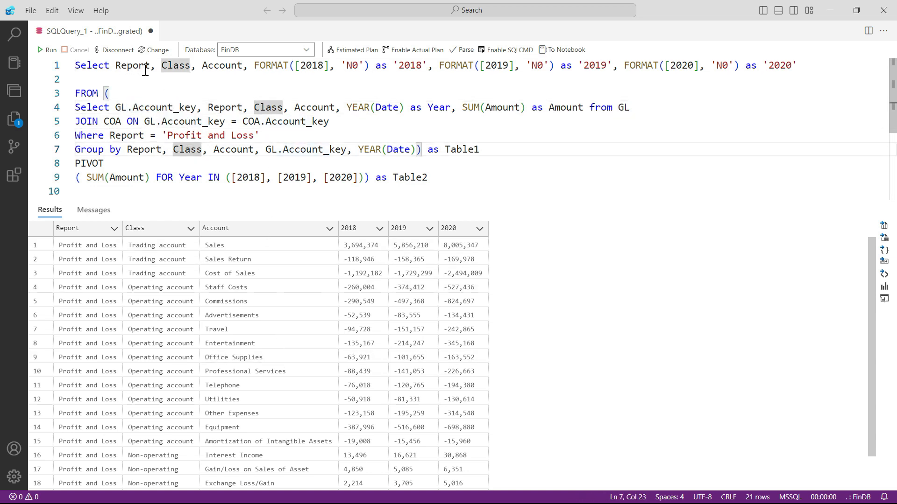
mouse_move(94, 210)
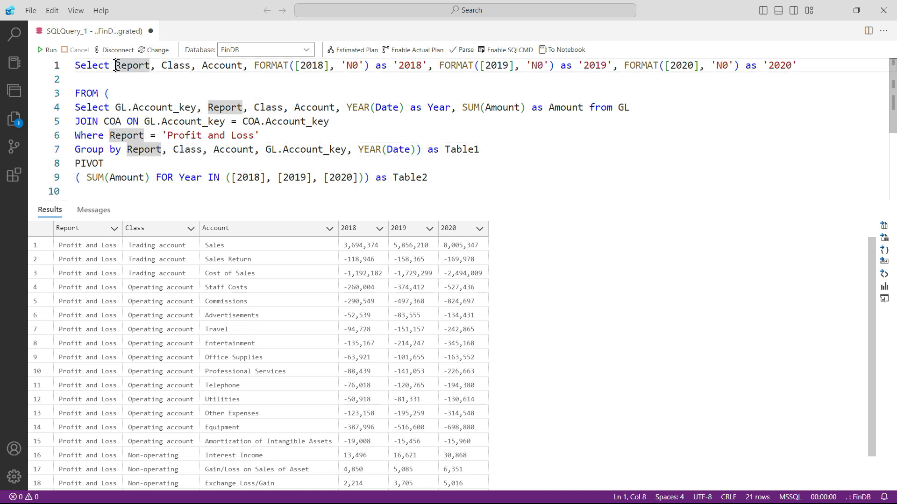
click(95, 190)
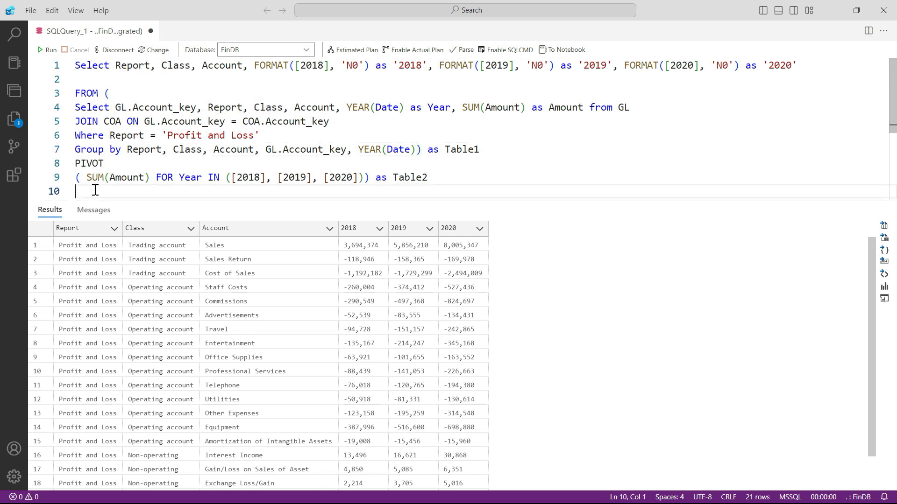
mouse_move(303, 418)
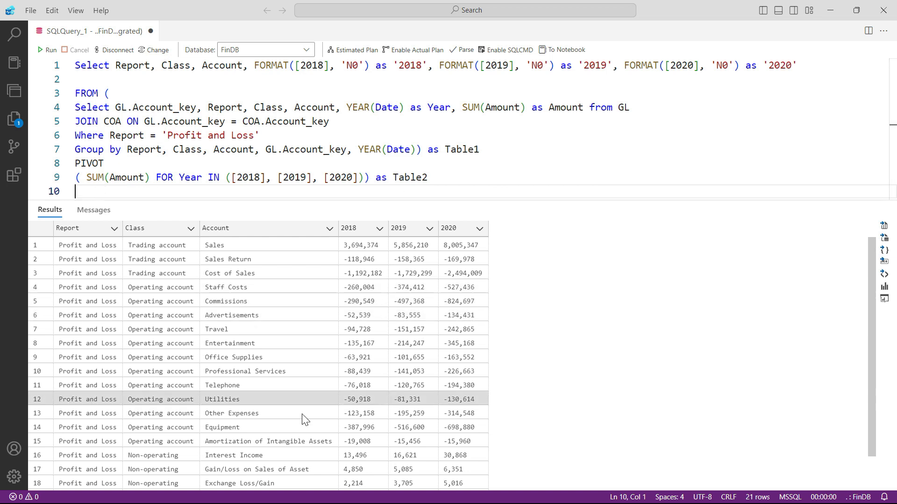
scroll(down, 3)
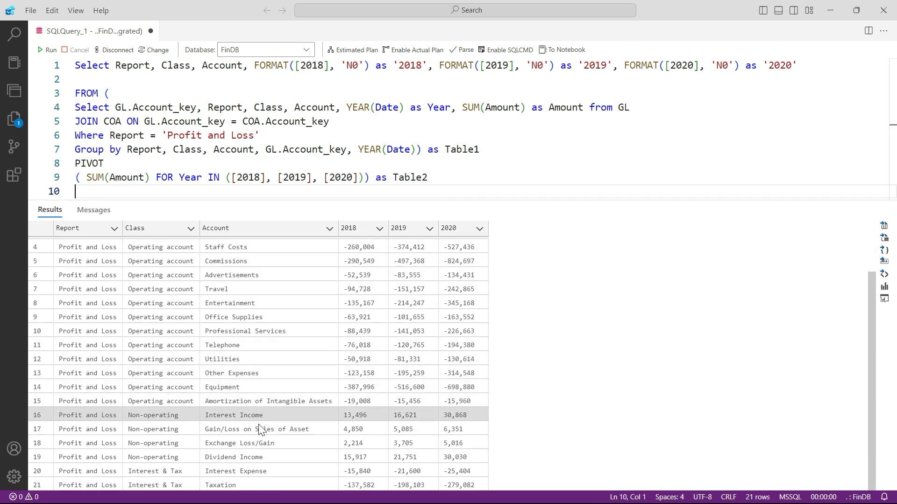
scroll(up, 3)
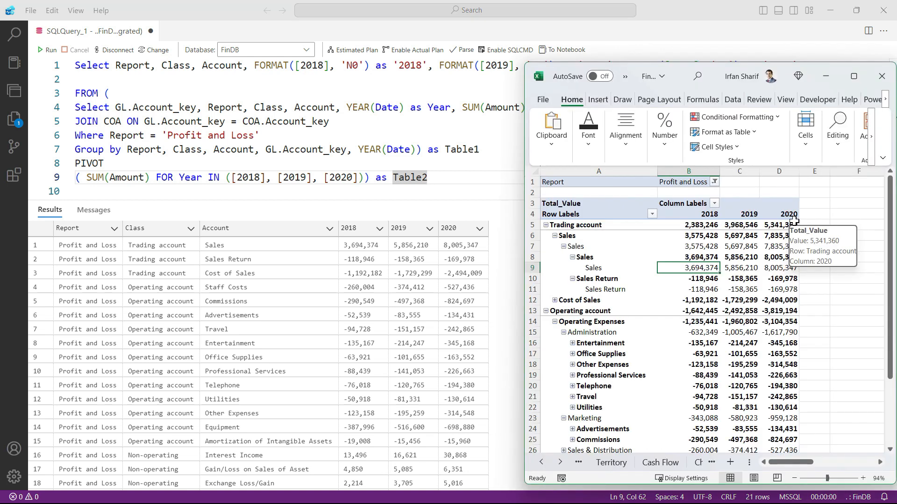
mouse_move(674, 269)
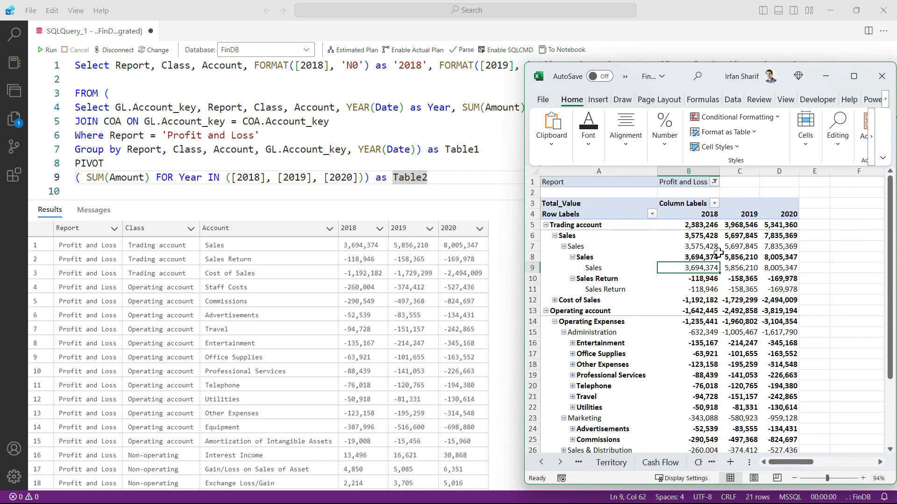
mouse_move(764, 279)
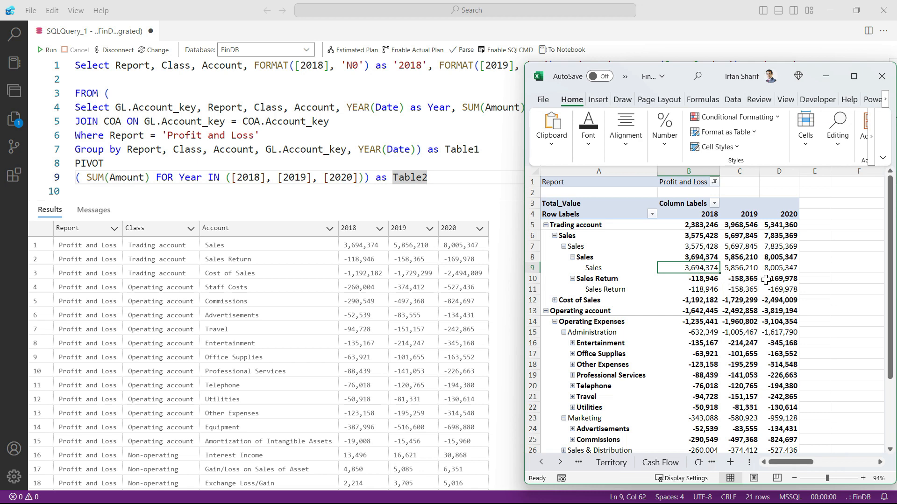
mouse_move(254, 237)
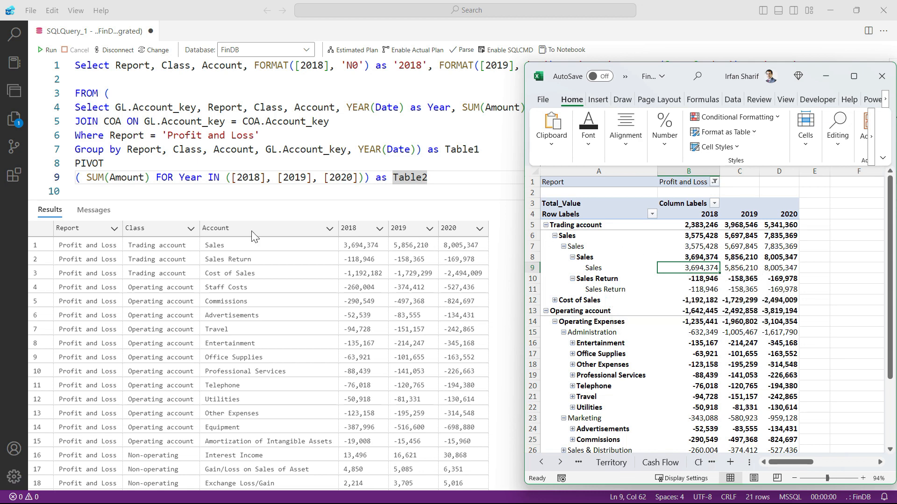
mouse_move(695, 275)
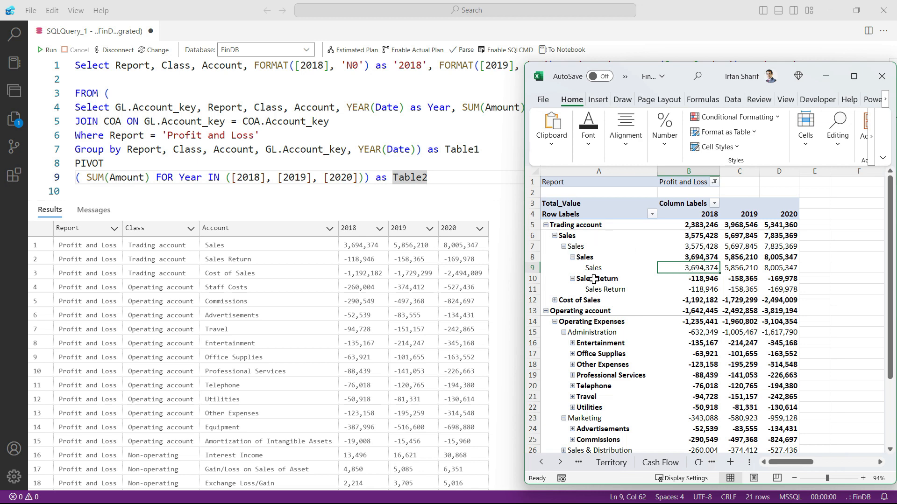
Select the pivot's Sales amounts 3,694,374 (2018), 5,856,210 (2019) and 8,005,347 (2020) to compare
click(688, 236)
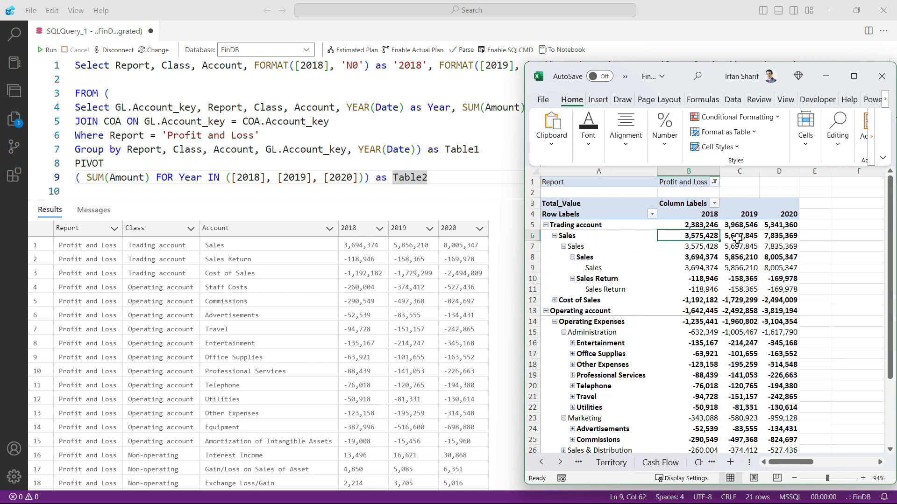
click(739, 236)
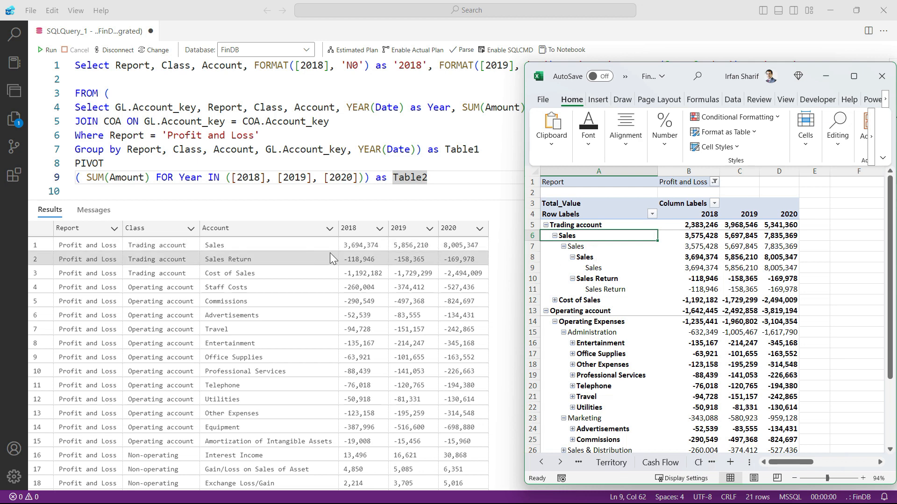
mouse_move(263, 259)
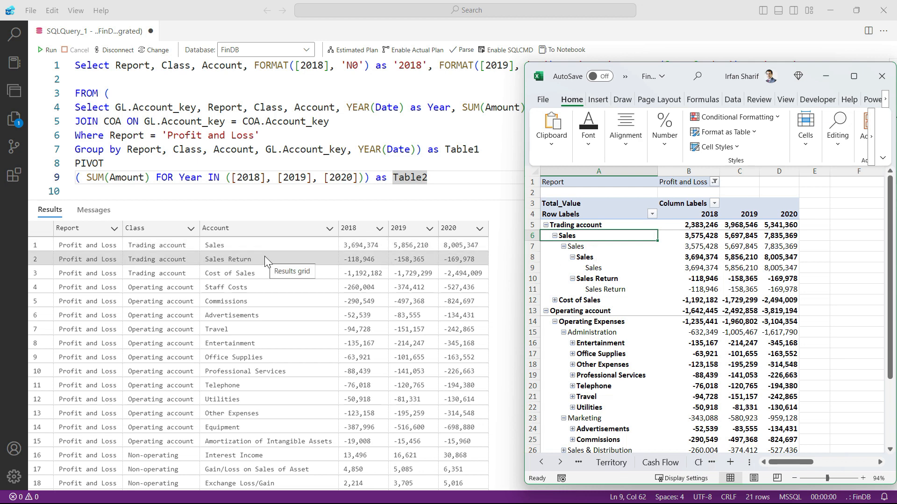
mouse_move(694, 261)
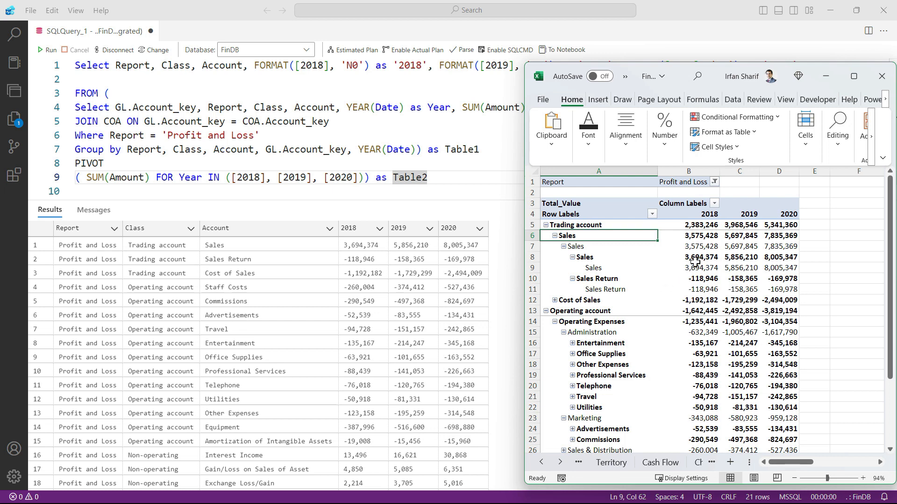
click(688, 268)
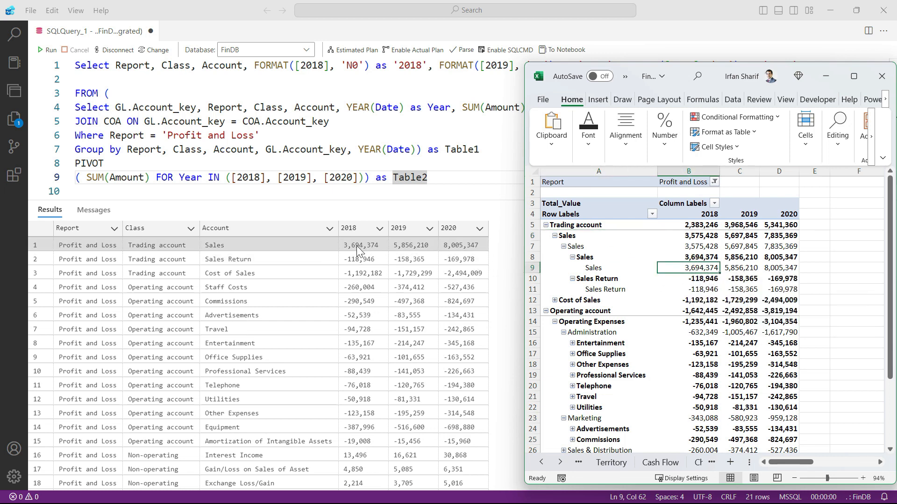
click(739, 268)
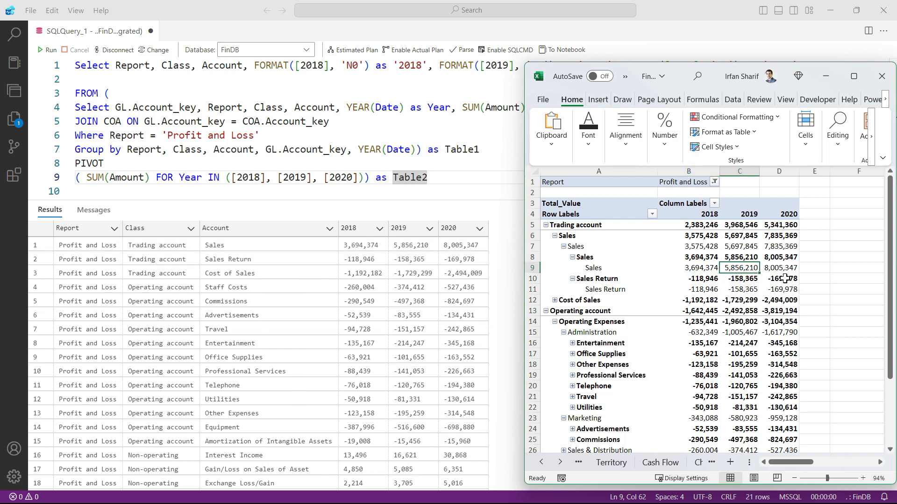
click(778, 268)
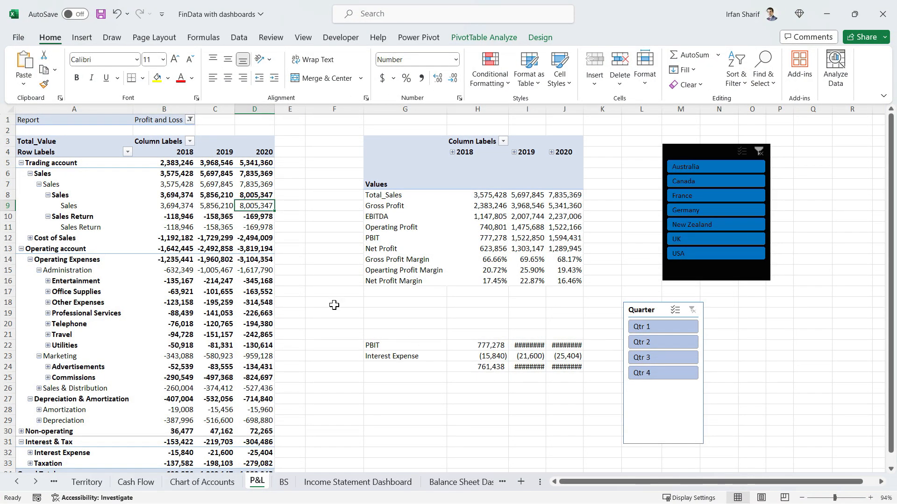
mouse_move(164, 238)
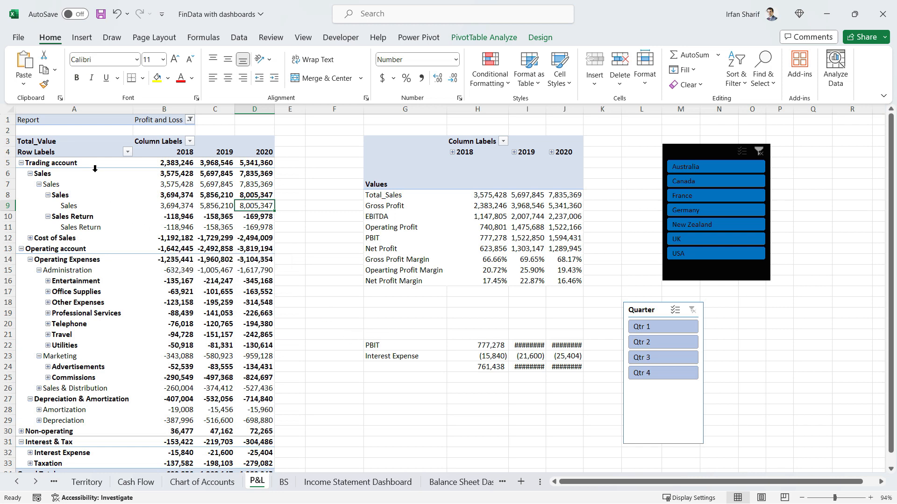
mouse_move(216, 174)
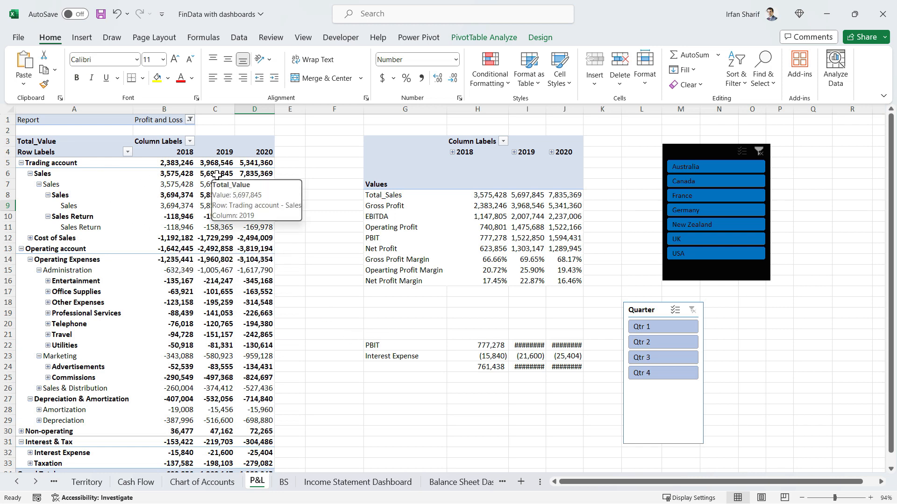